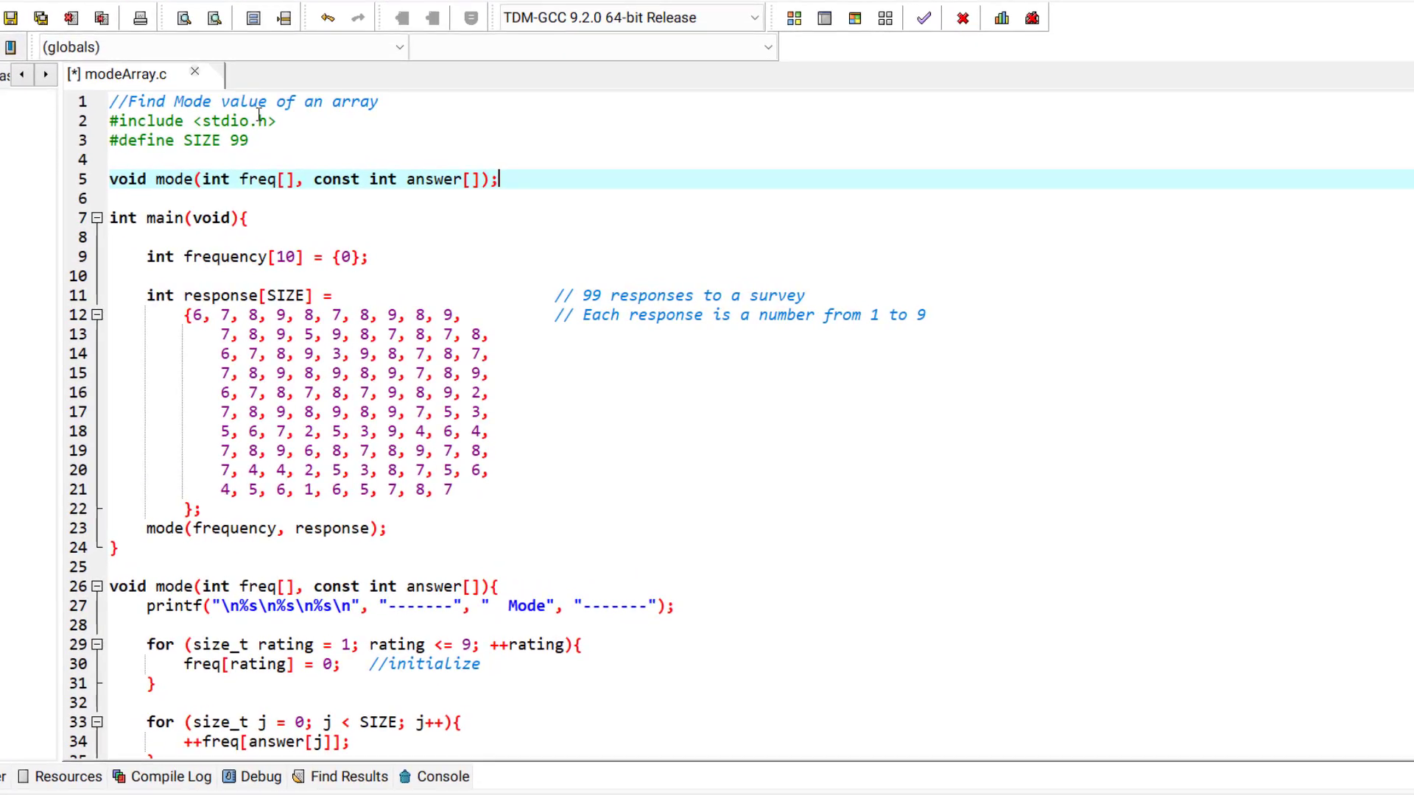
{"action": "mouse_move", "coordinate": [256, 144]}
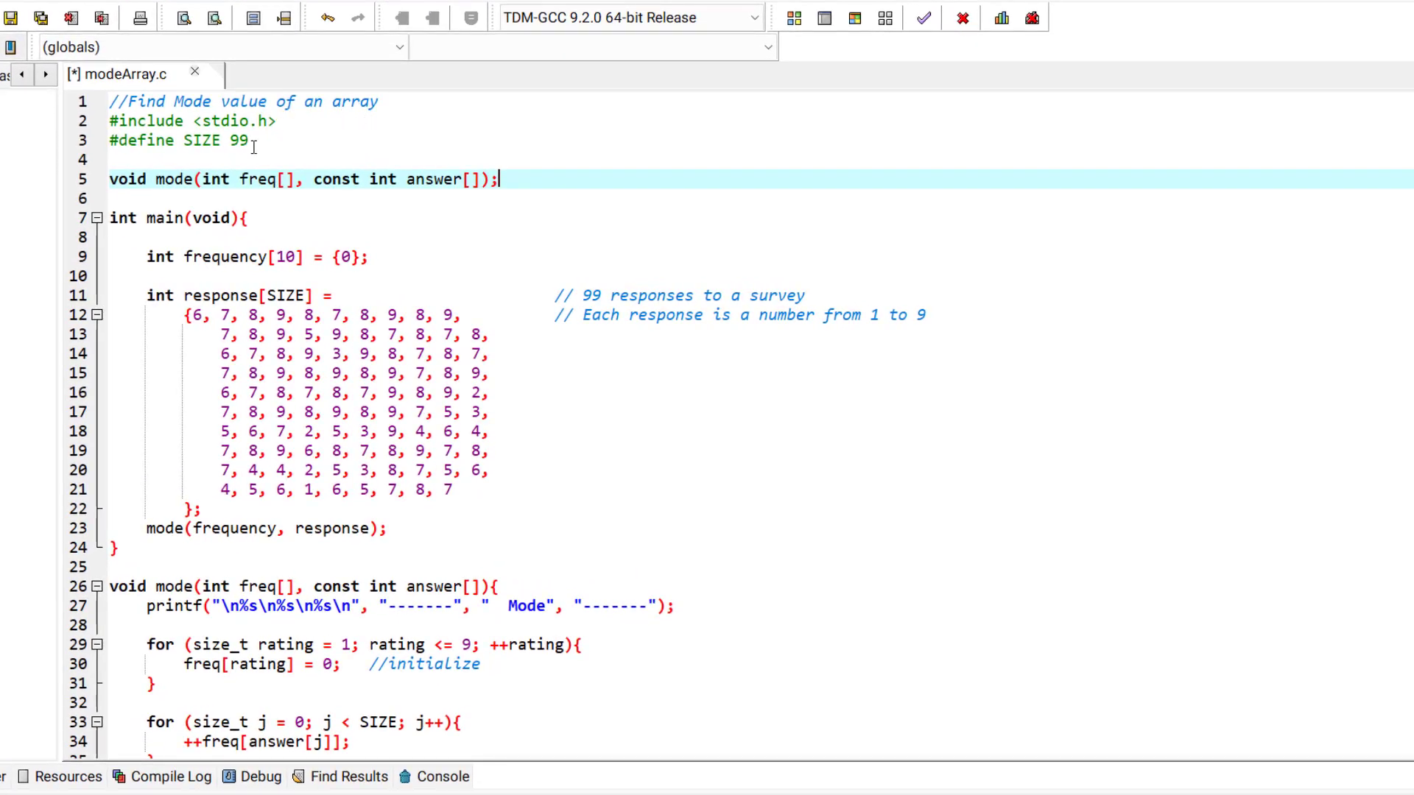
Note the array size 99 and scroll down to the mode function
{"action": "double_click", "coordinate": [236, 142]}
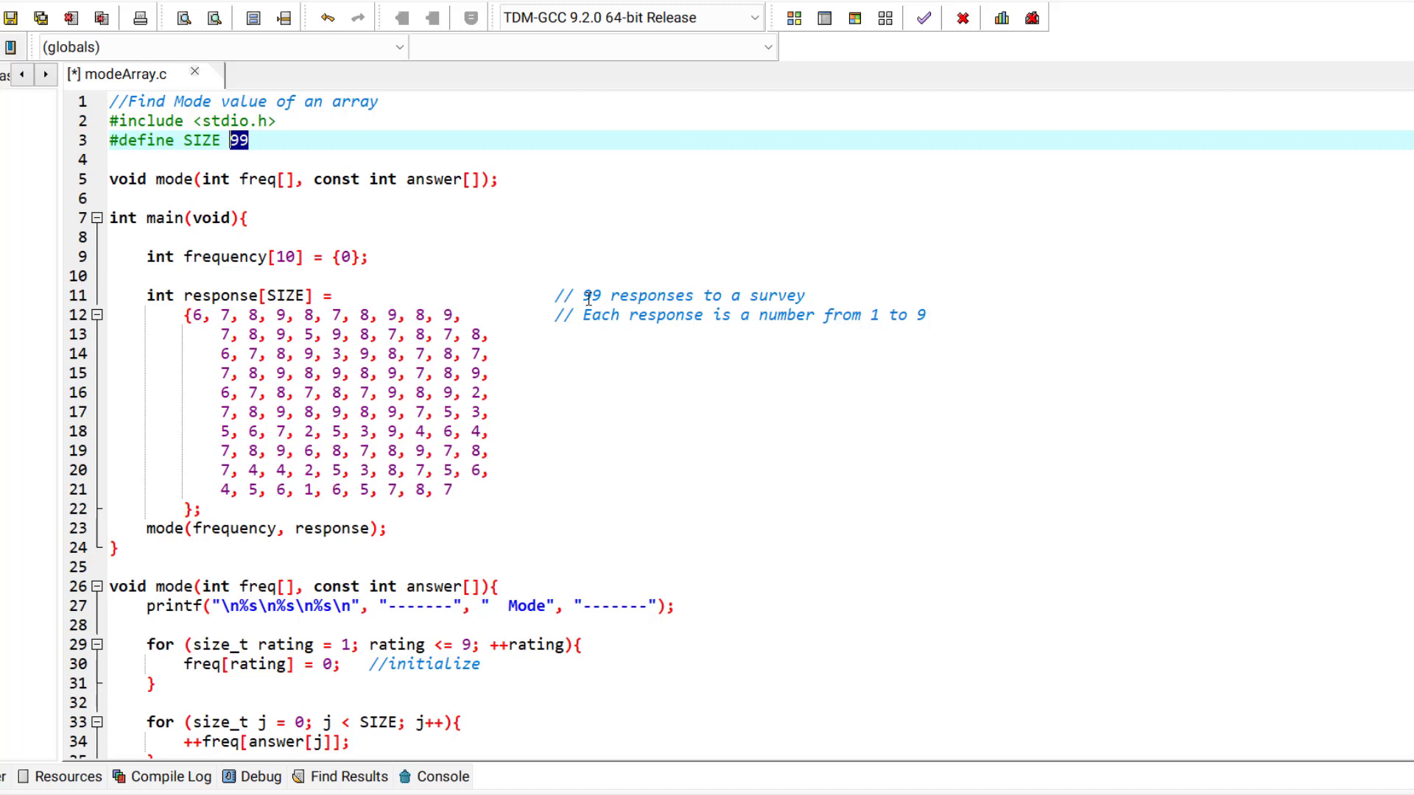
{"action": "mouse_move", "coordinate": [749, 315]}
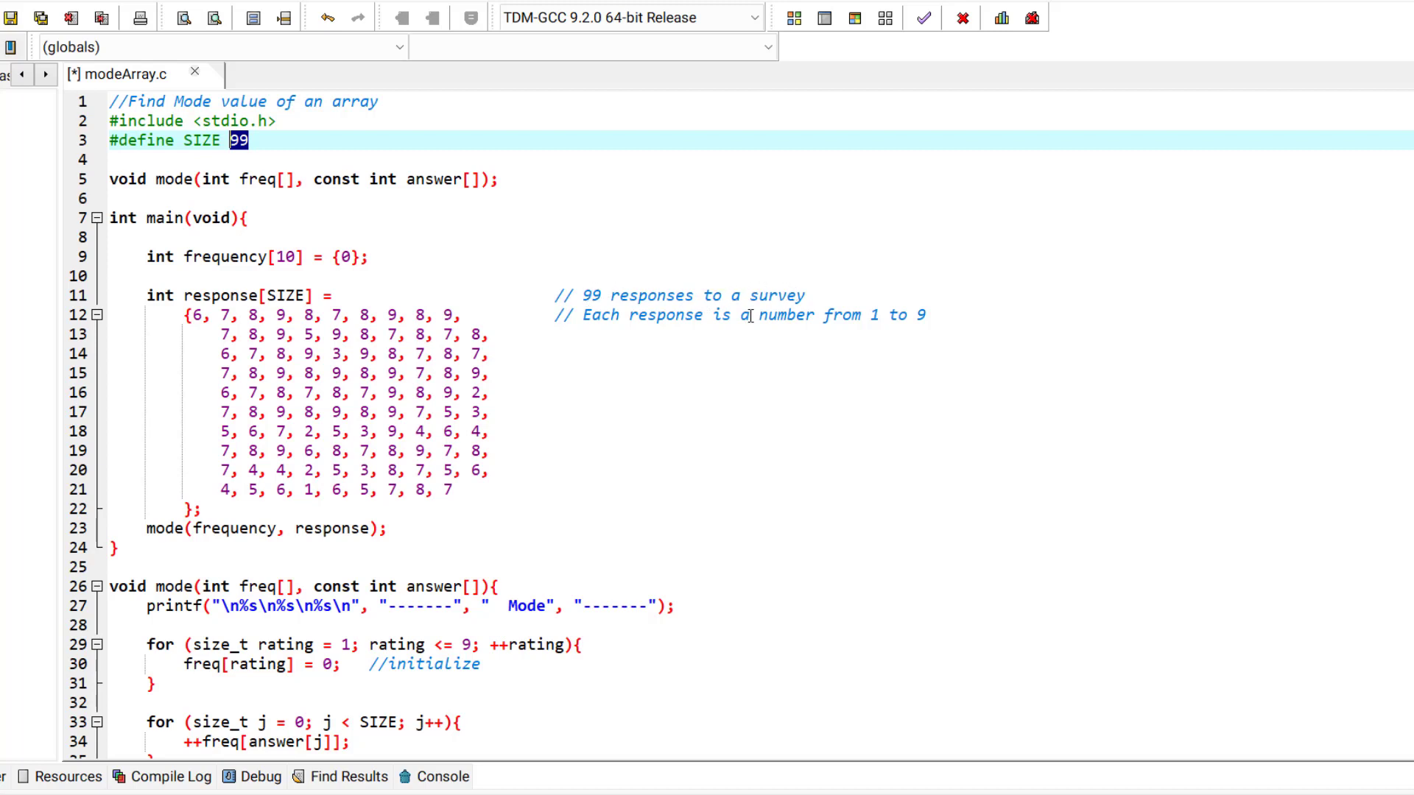
{"action": "mouse_move", "coordinate": [851, 336]}
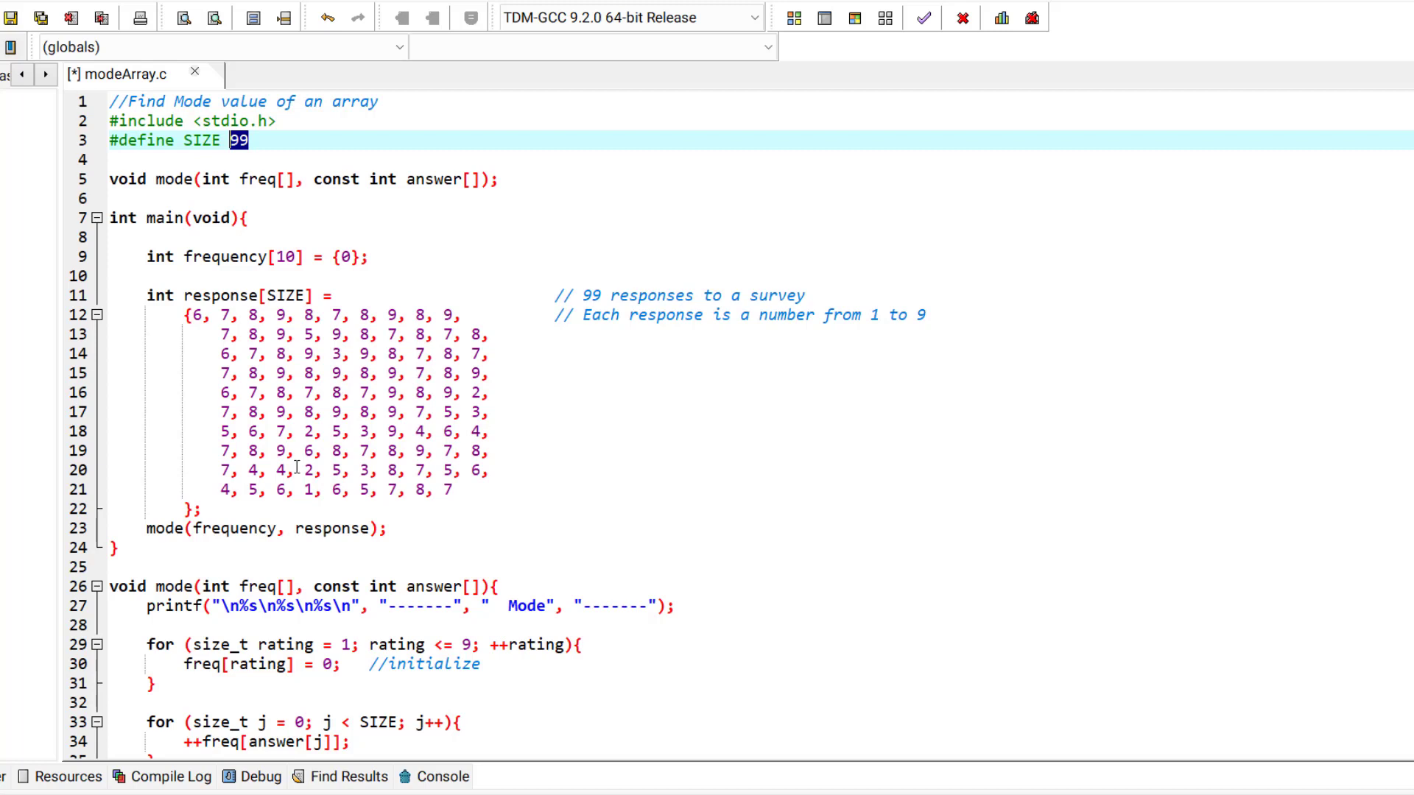
{"action": "mouse_move", "coordinate": [152, 542]}
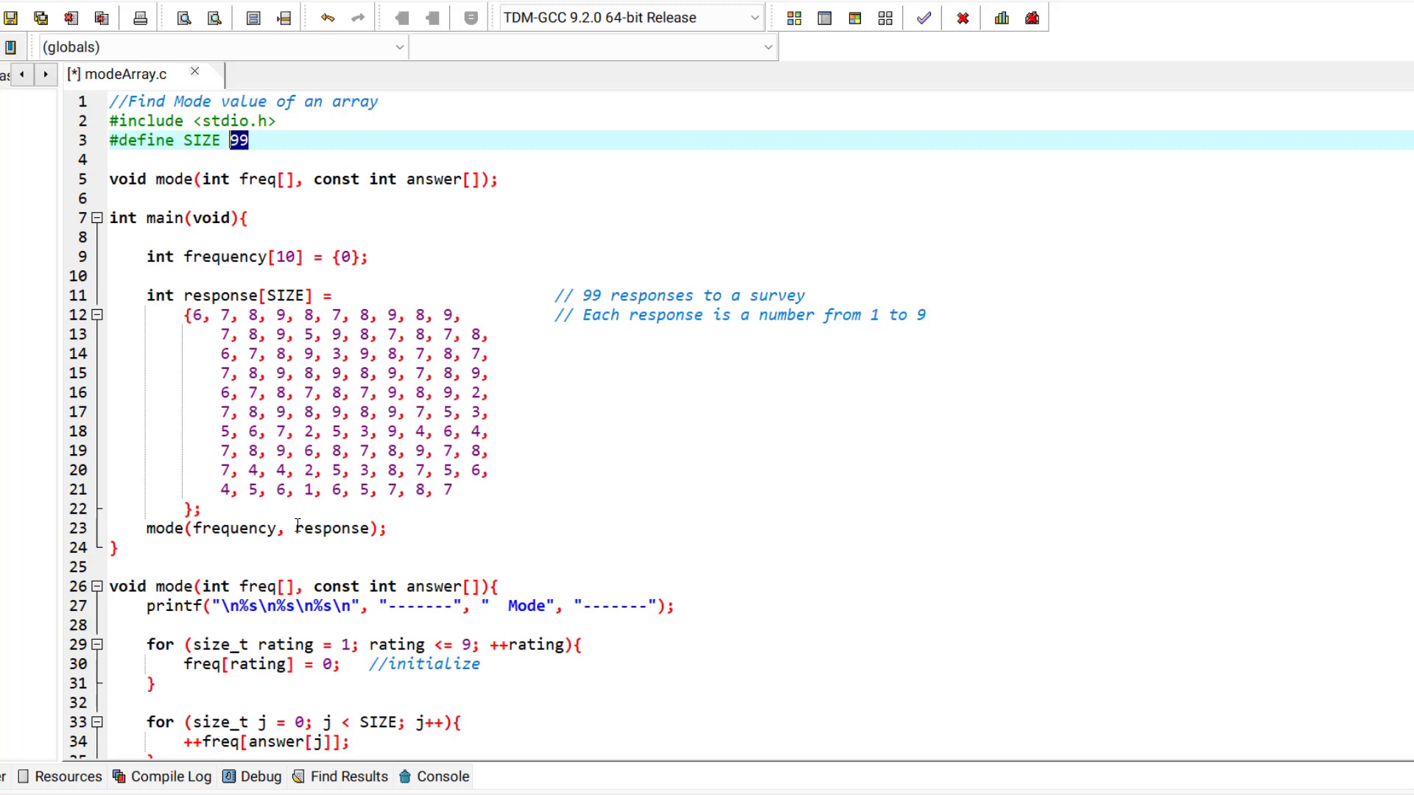
{"action": "mouse_move", "coordinate": [187, 261]}
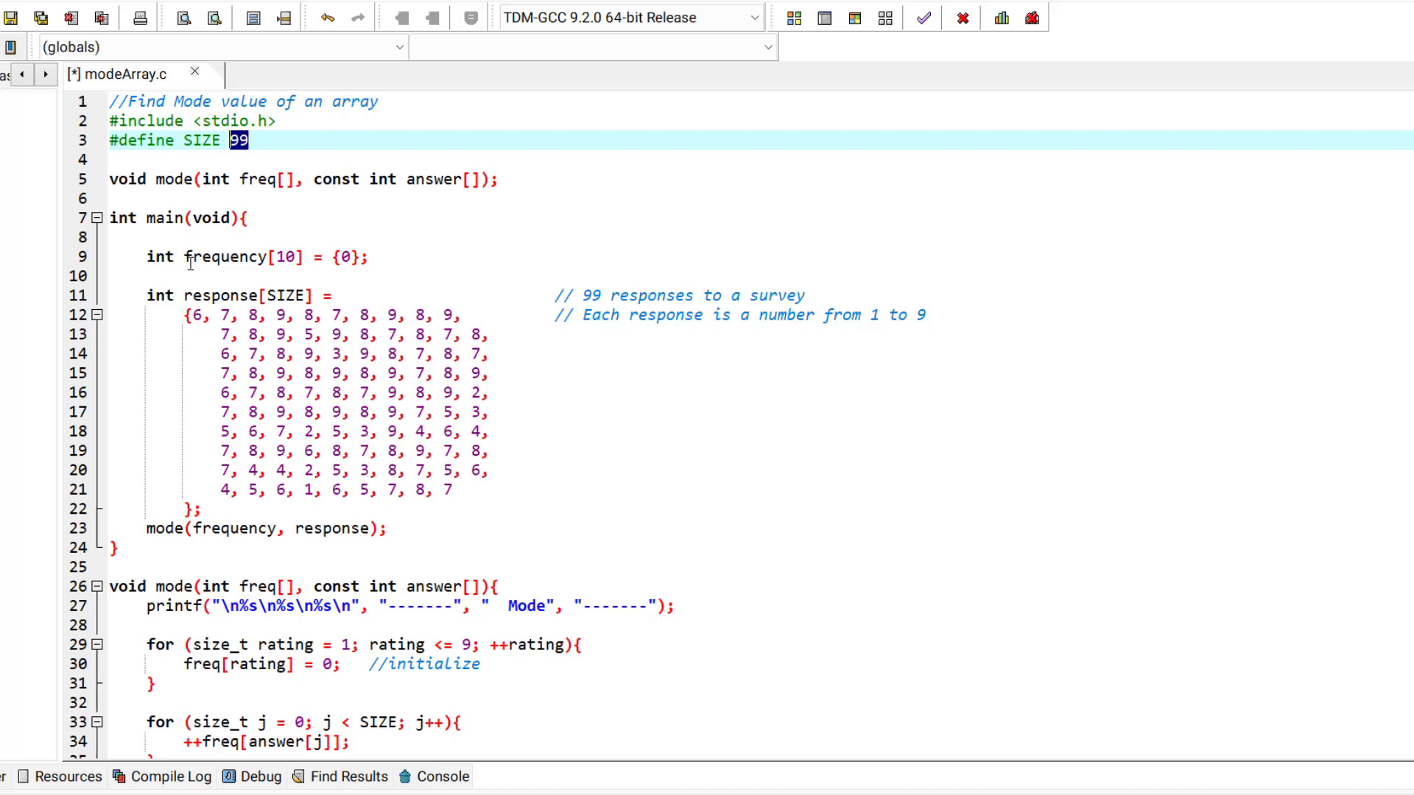
{"action": "mouse_move", "coordinate": [428, 250]}
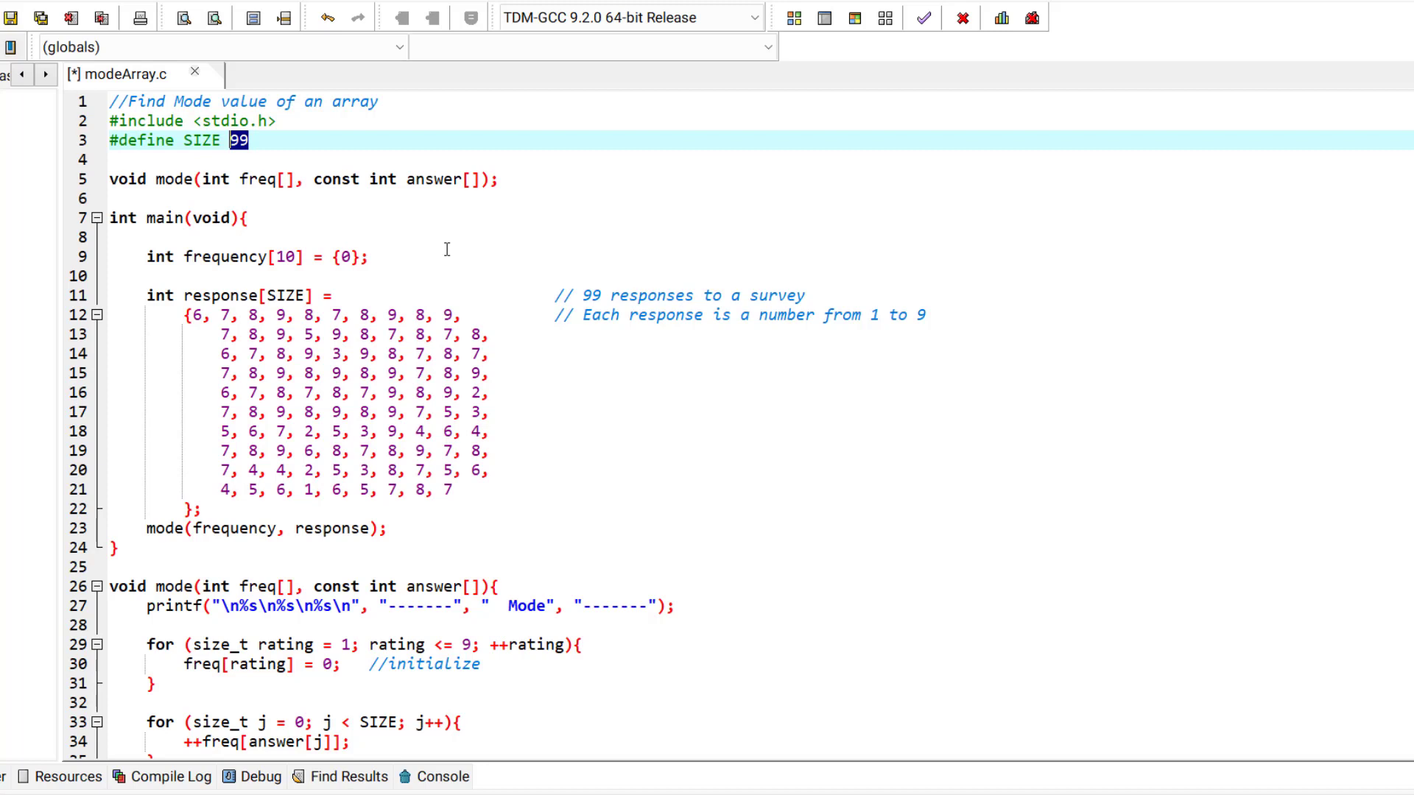
{"action": "mouse_move", "coordinate": [375, 380]}
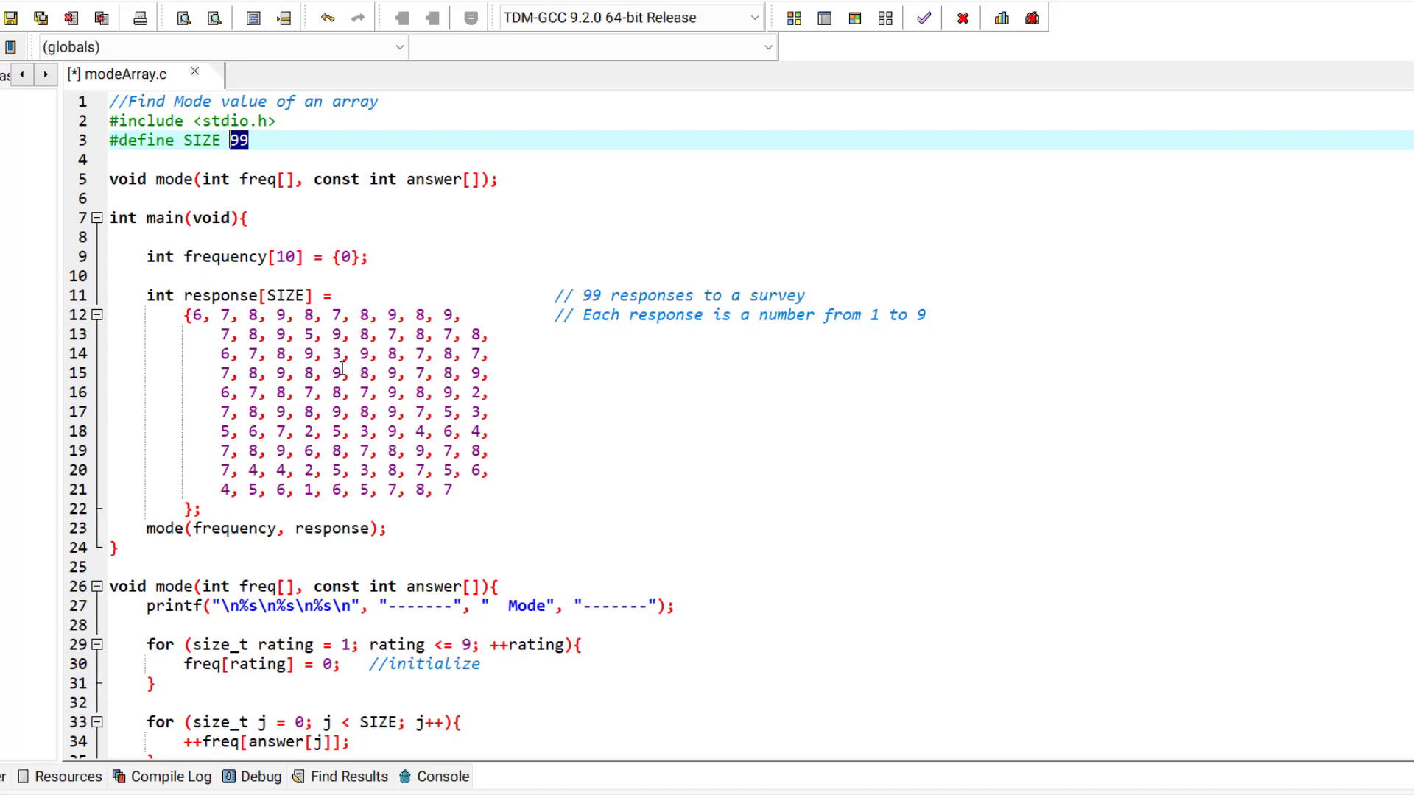
{"action": "scroll", "scroll_direction": "down", "scroll_amount": 3}
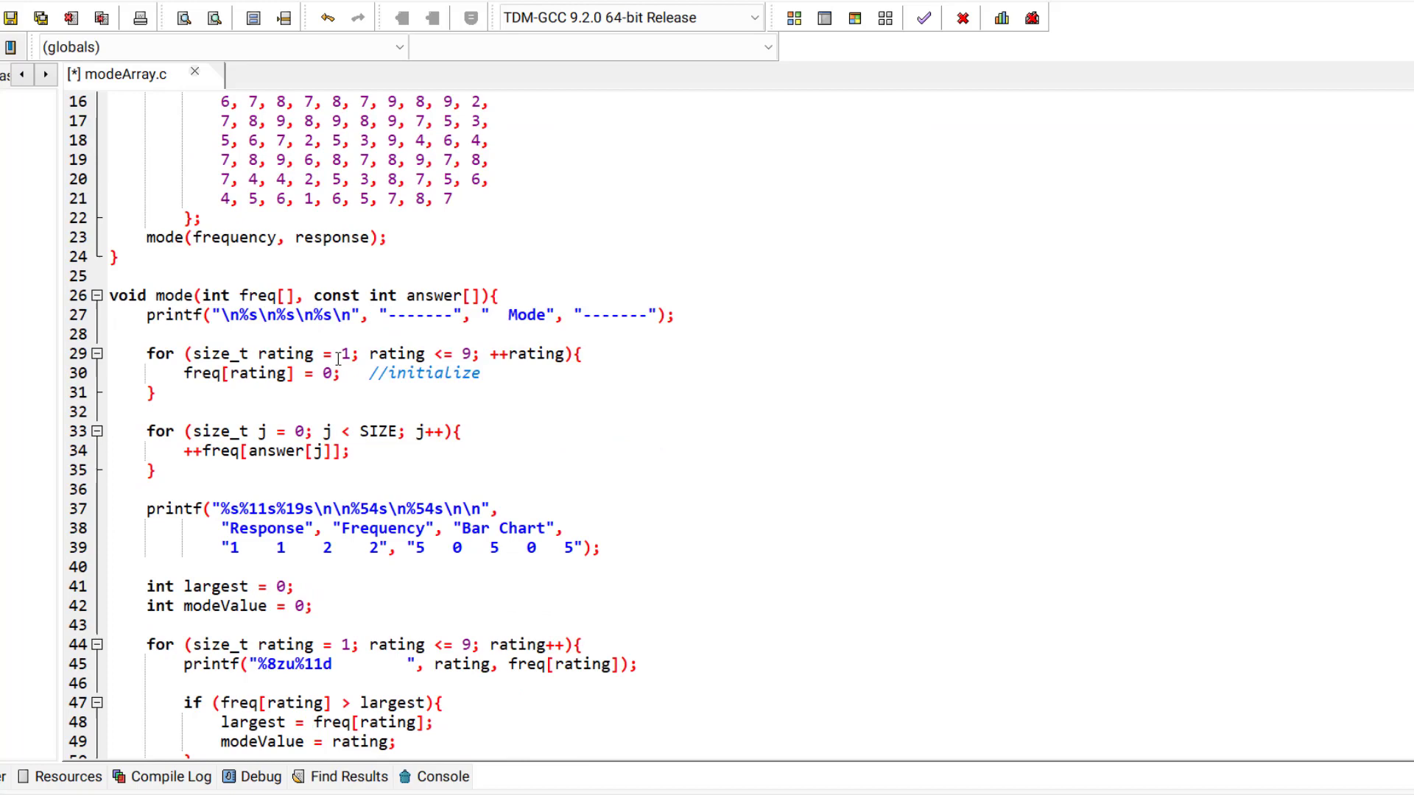
{"action": "scroll", "scroll_direction": "down", "scroll_amount": 3}
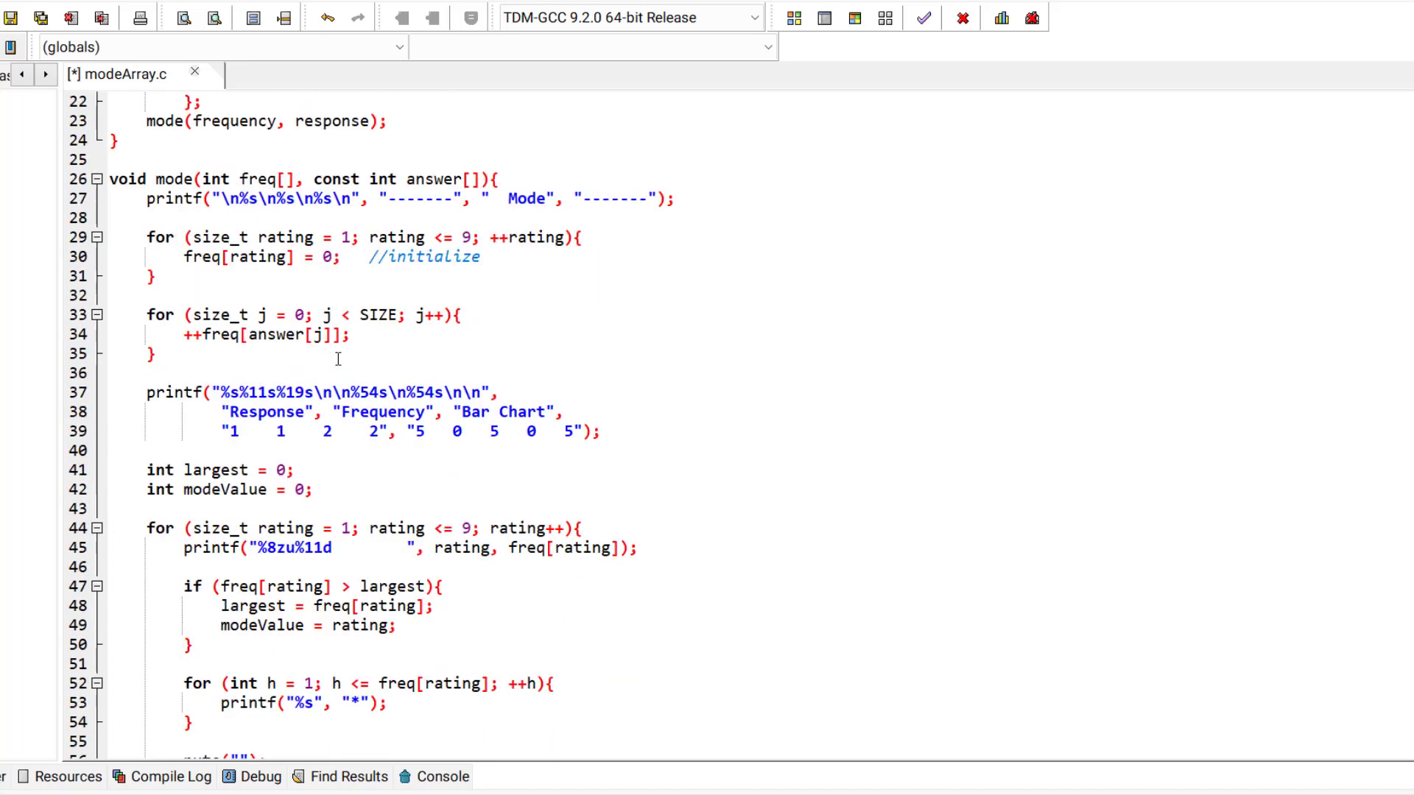
{"action": "scroll", "scroll_direction": "down", "scroll_amount": 3}
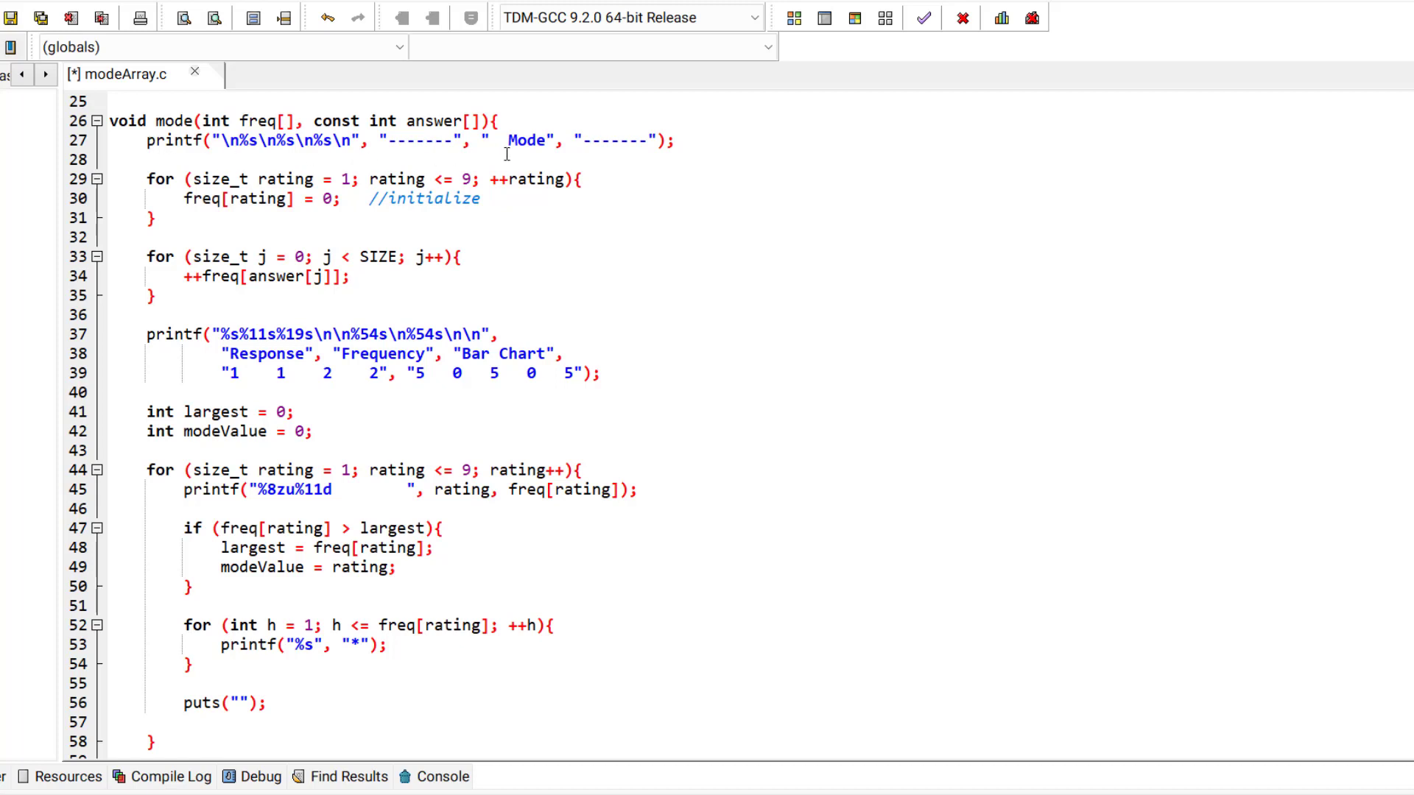
{"action": "left_click", "coordinate": [688, 143]}
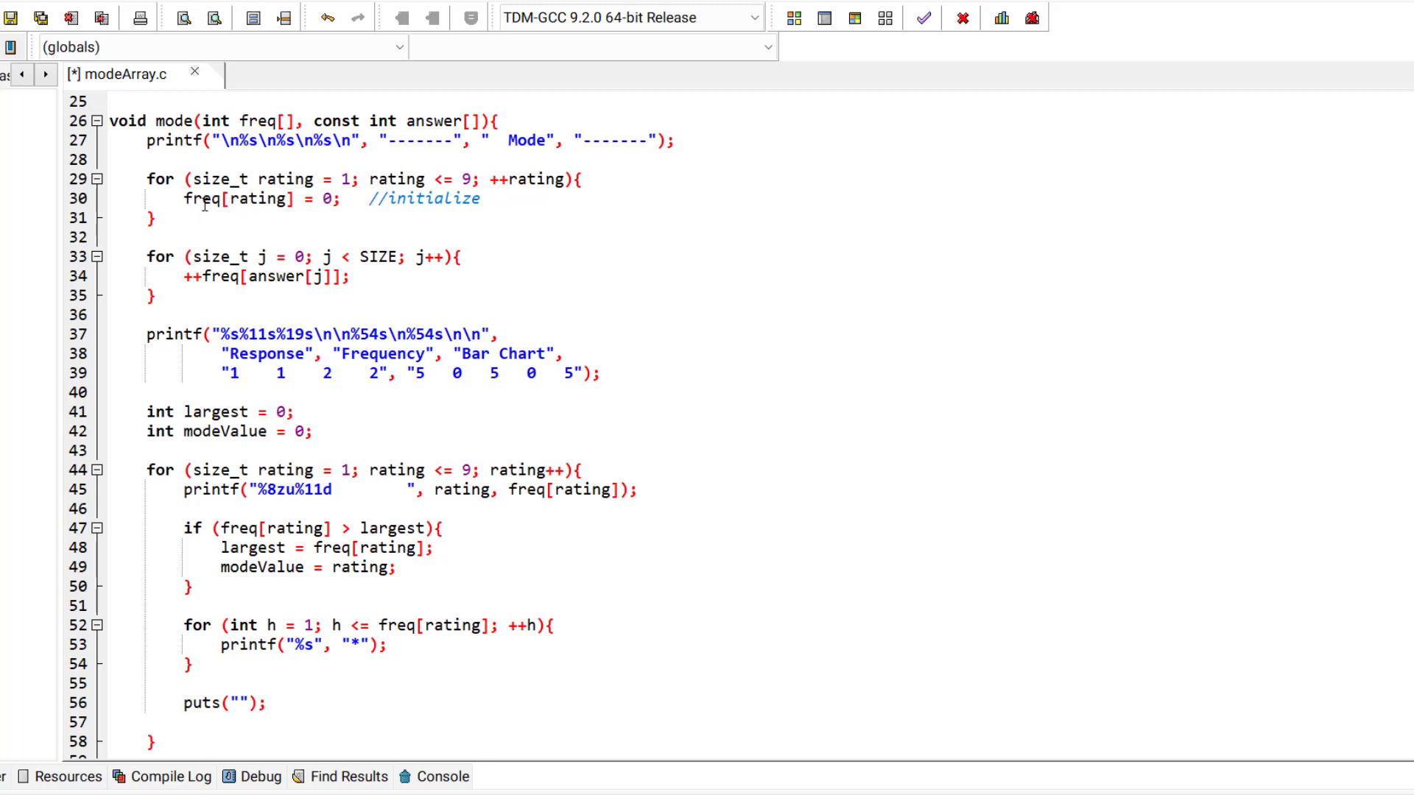
{"action": "mouse_move", "coordinate": [324, 215]}
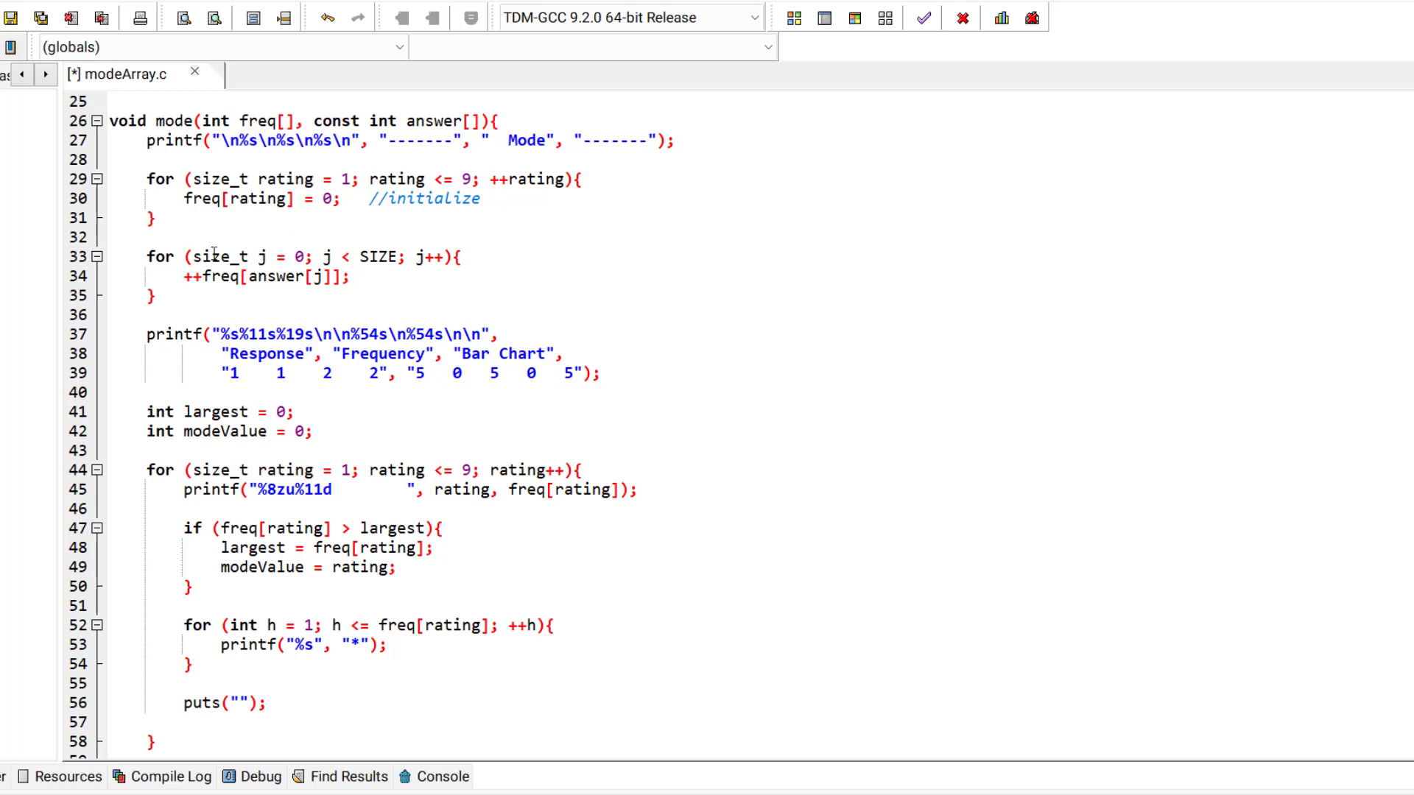
Annotate the ++freq[answer[j]] tally line with the comment //++freq[6]
{"action": "left_click", "coordinate": [243, 277]}
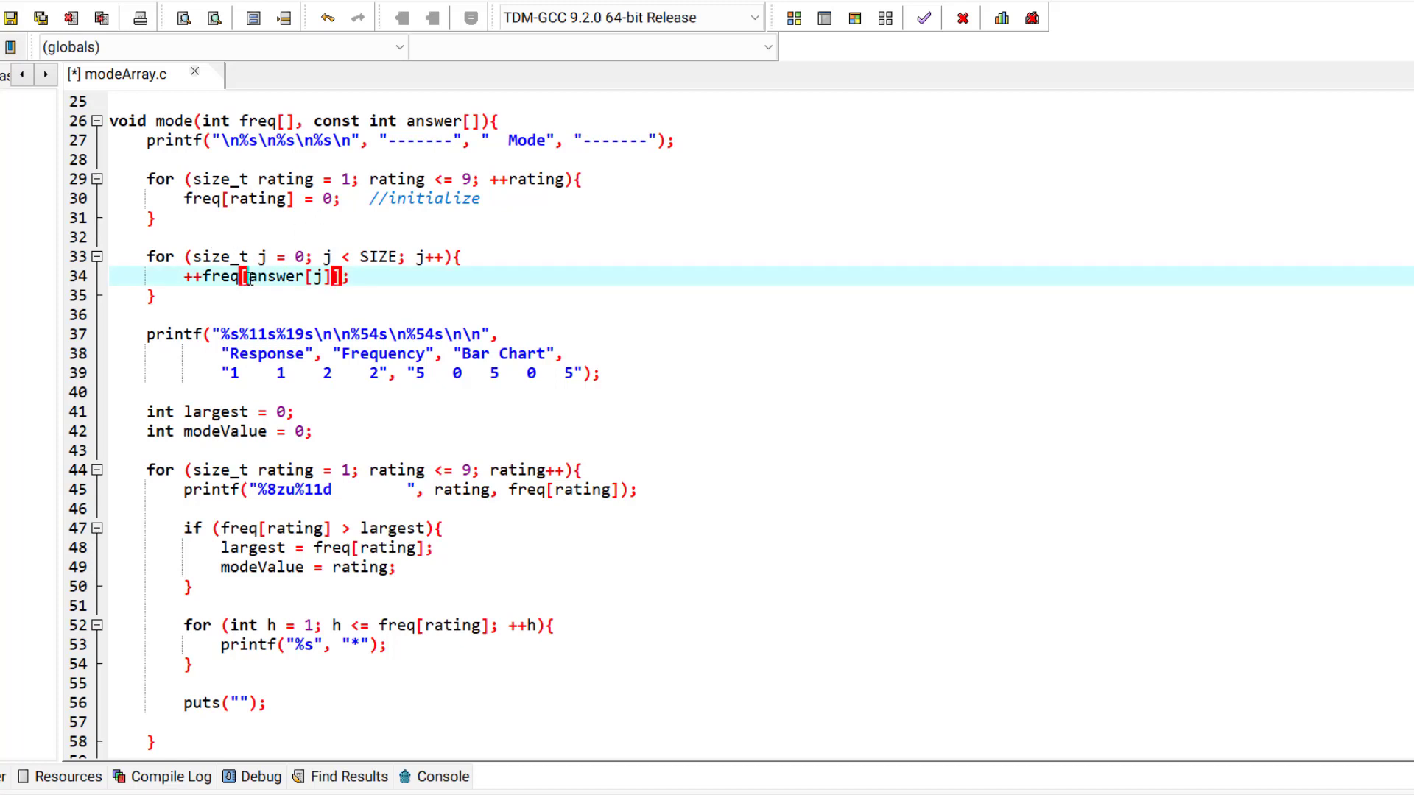
{"action": "double_click", "coordinate": [277, 277]}
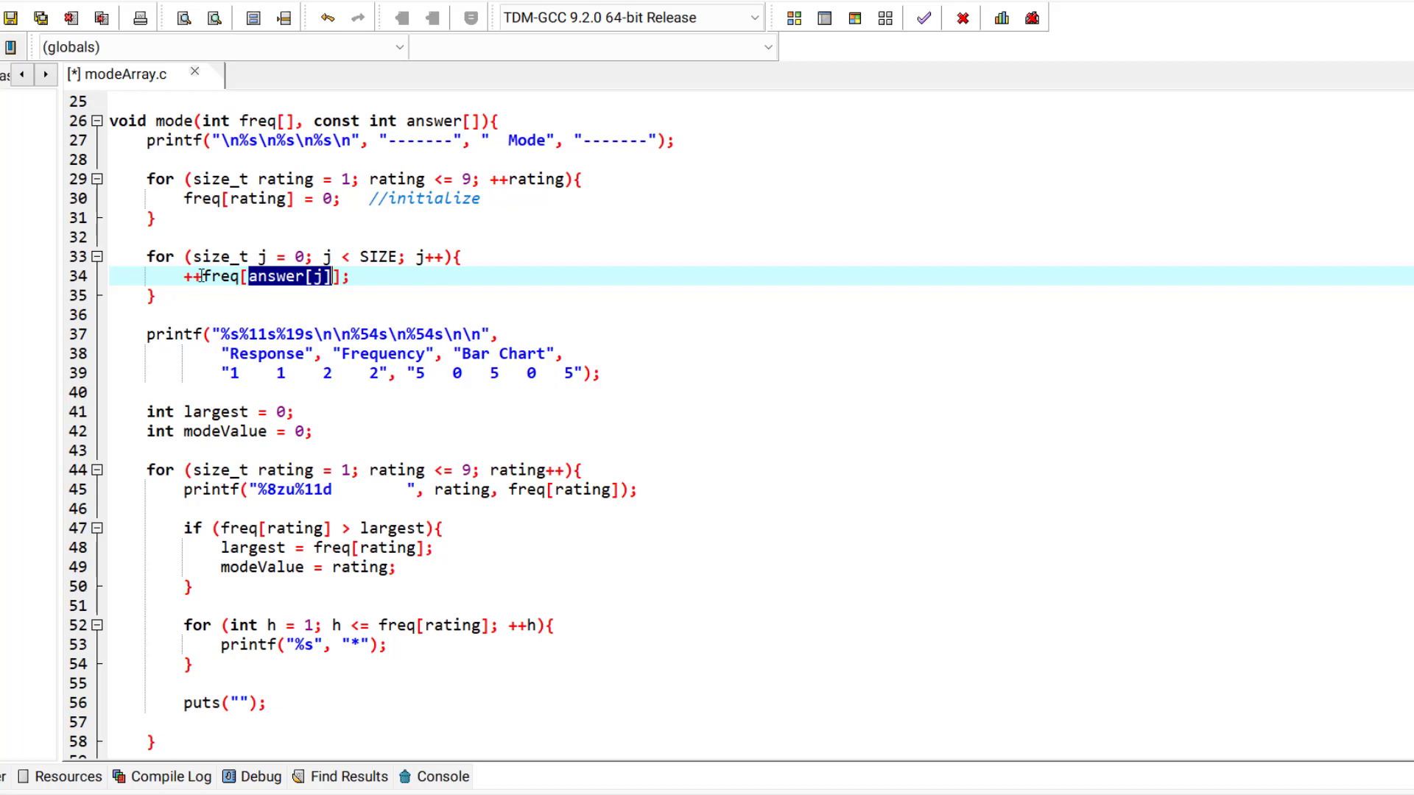
{"action": "double_click", "coordinate": [218, 276]}
{"action": "type", "text": "   //++freq[6]"}
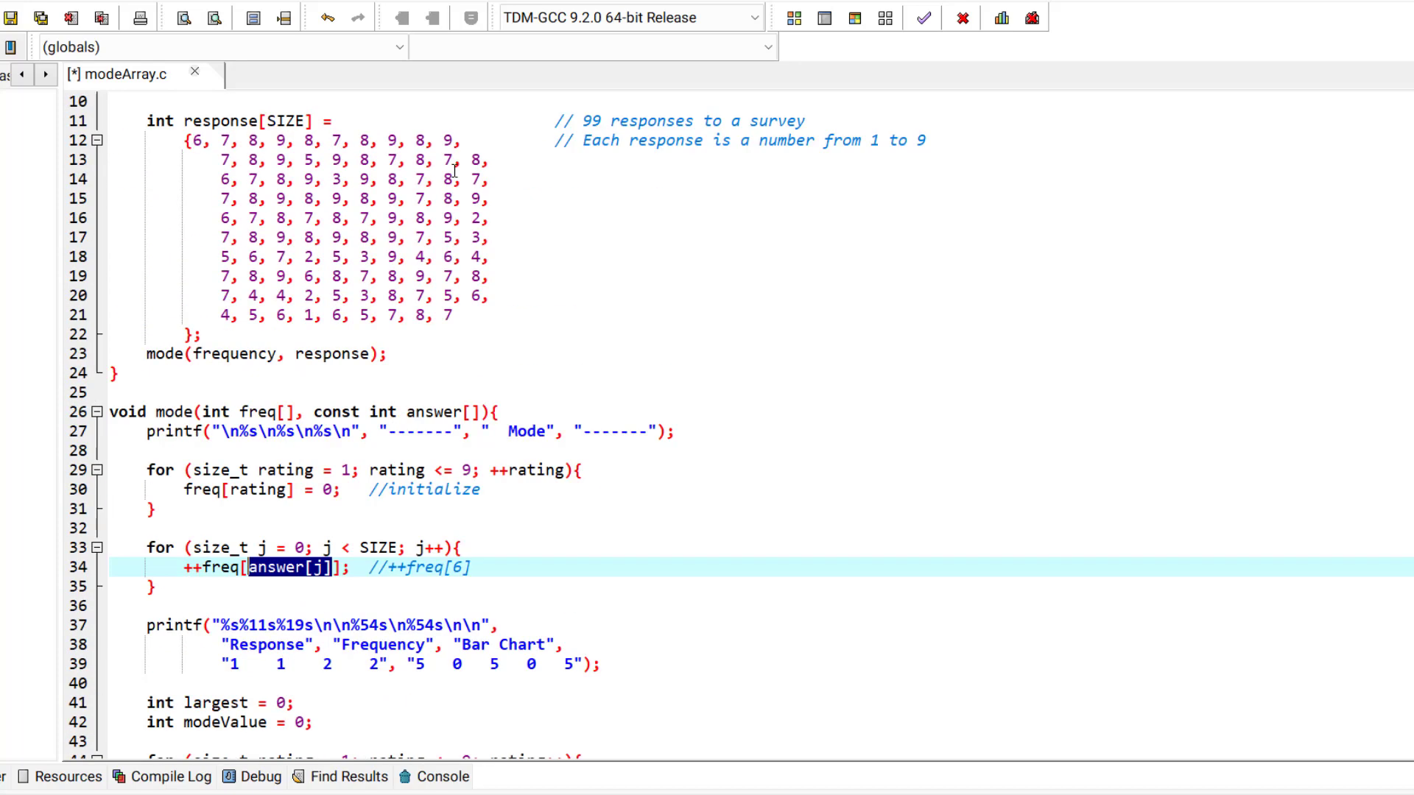
{"action": "scroll", "scroll_direction": "down", "scroll_amount": 3}
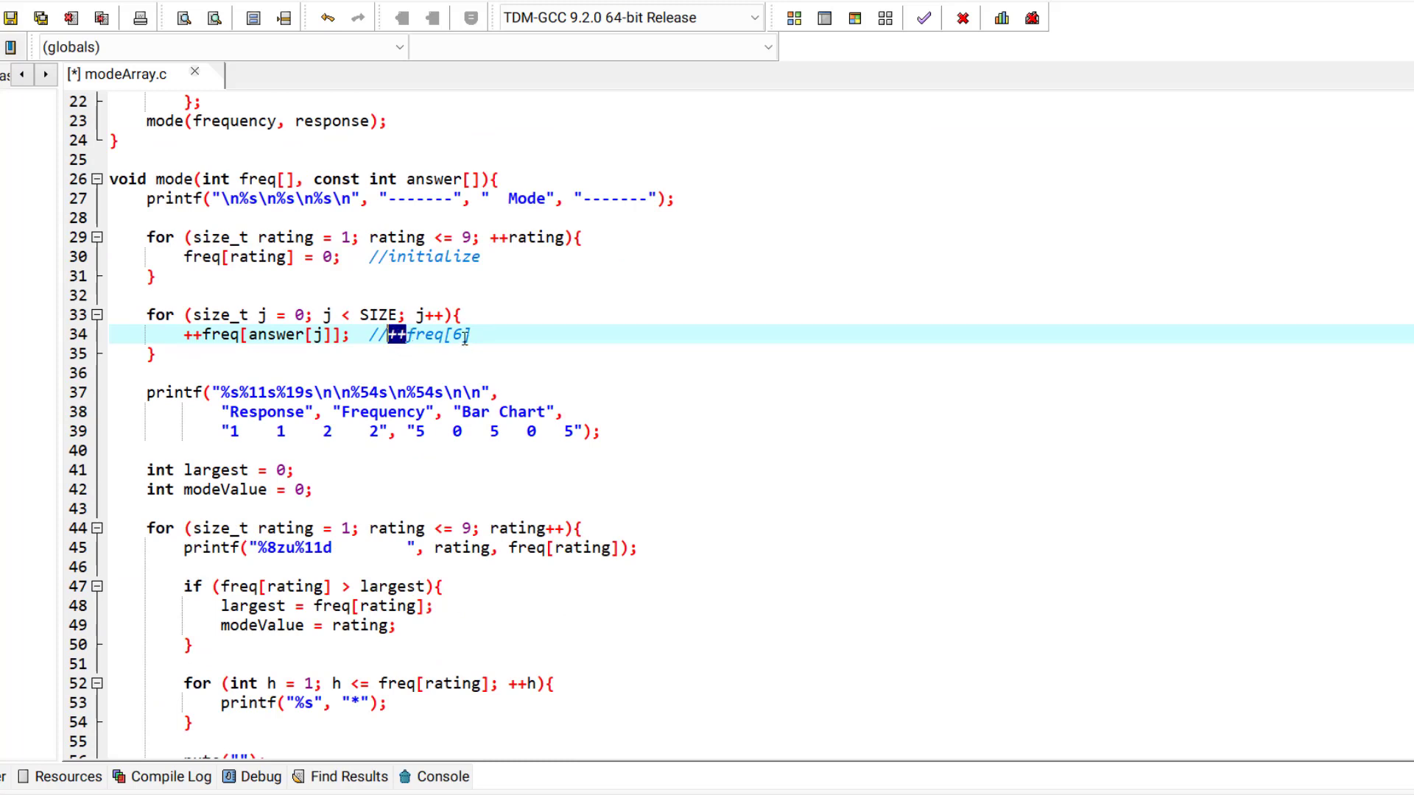
{"action": "double_click", "coordinate": [424, 336]}
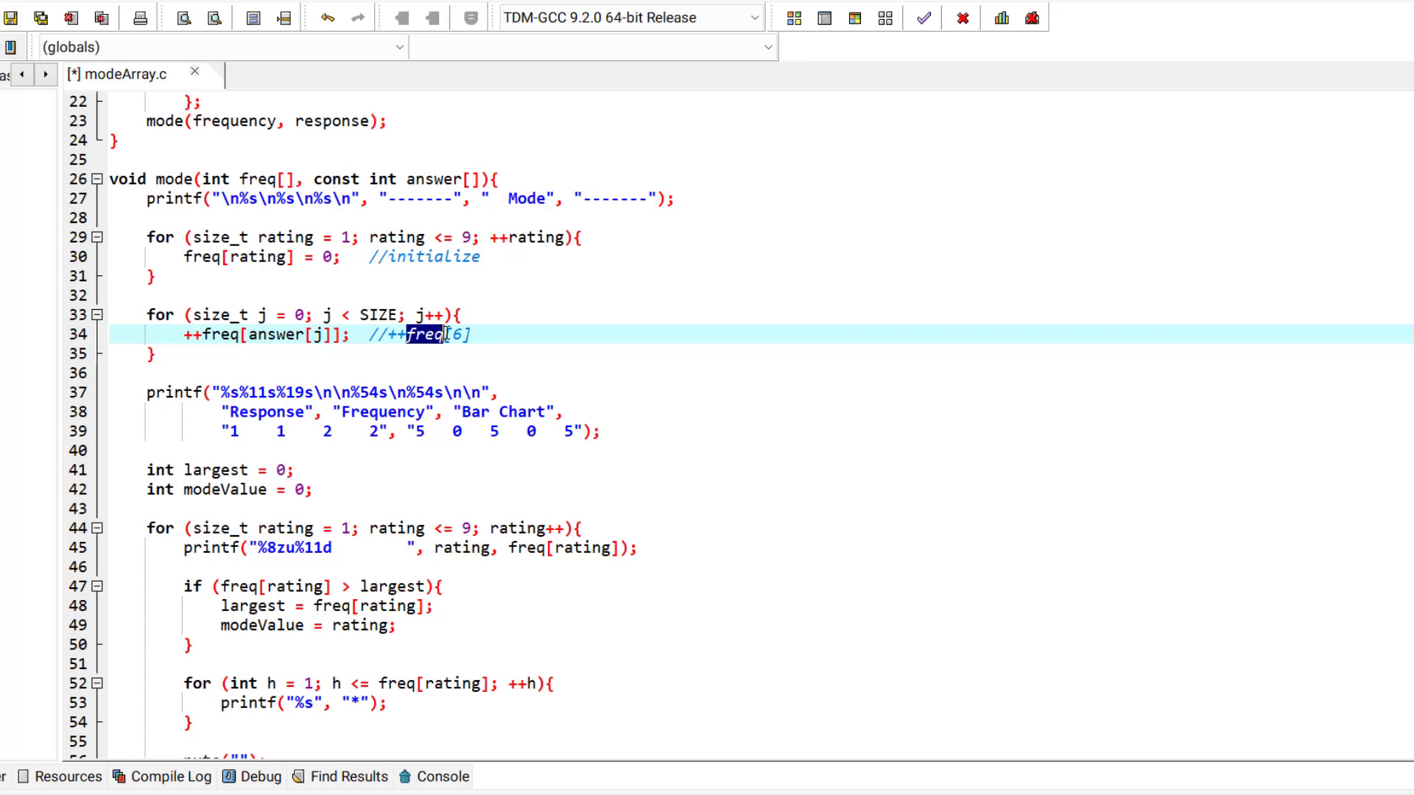
{"action": "scroll", "scroll_direction": "down", "scroll_amount": 3}
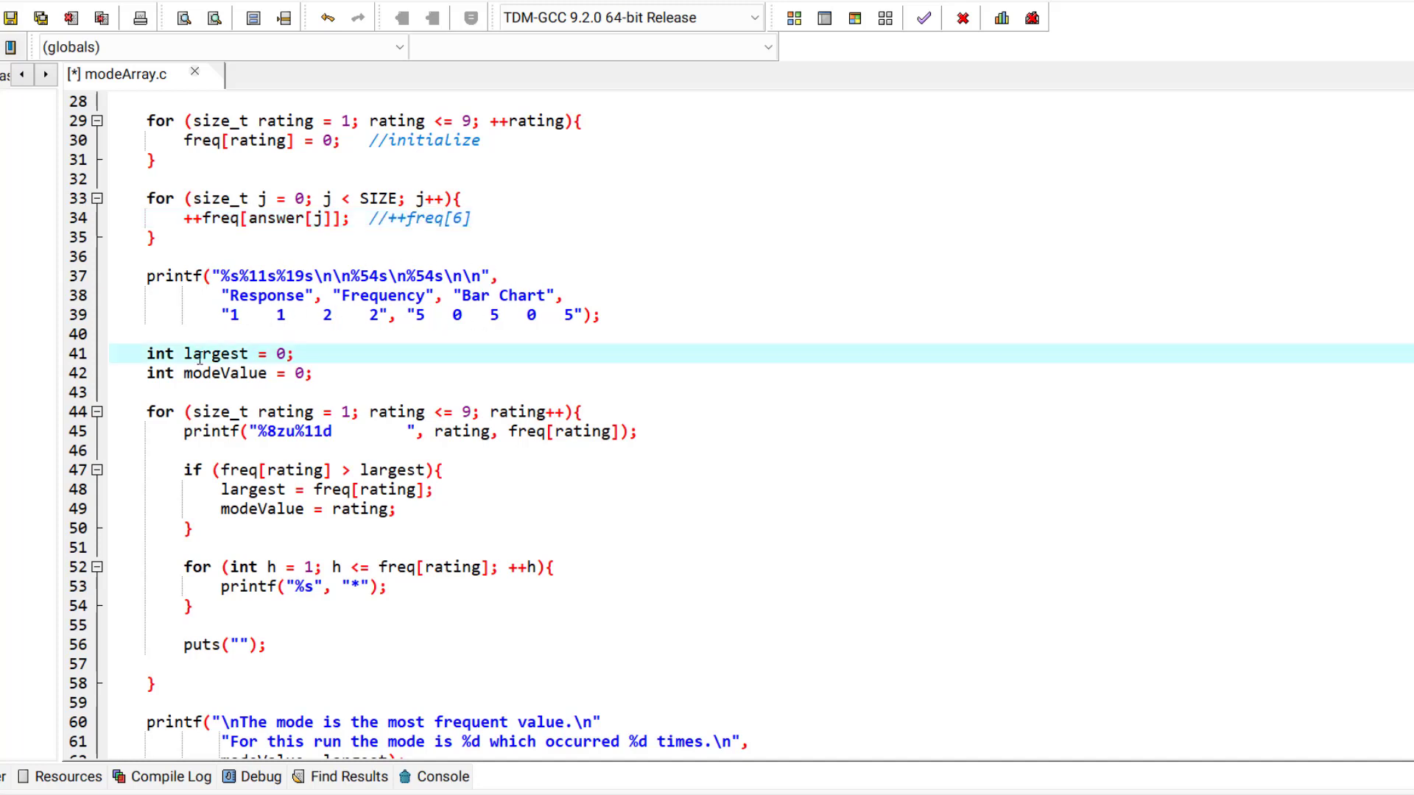
{"action": "double_click", "coordinate": [215, 352]}
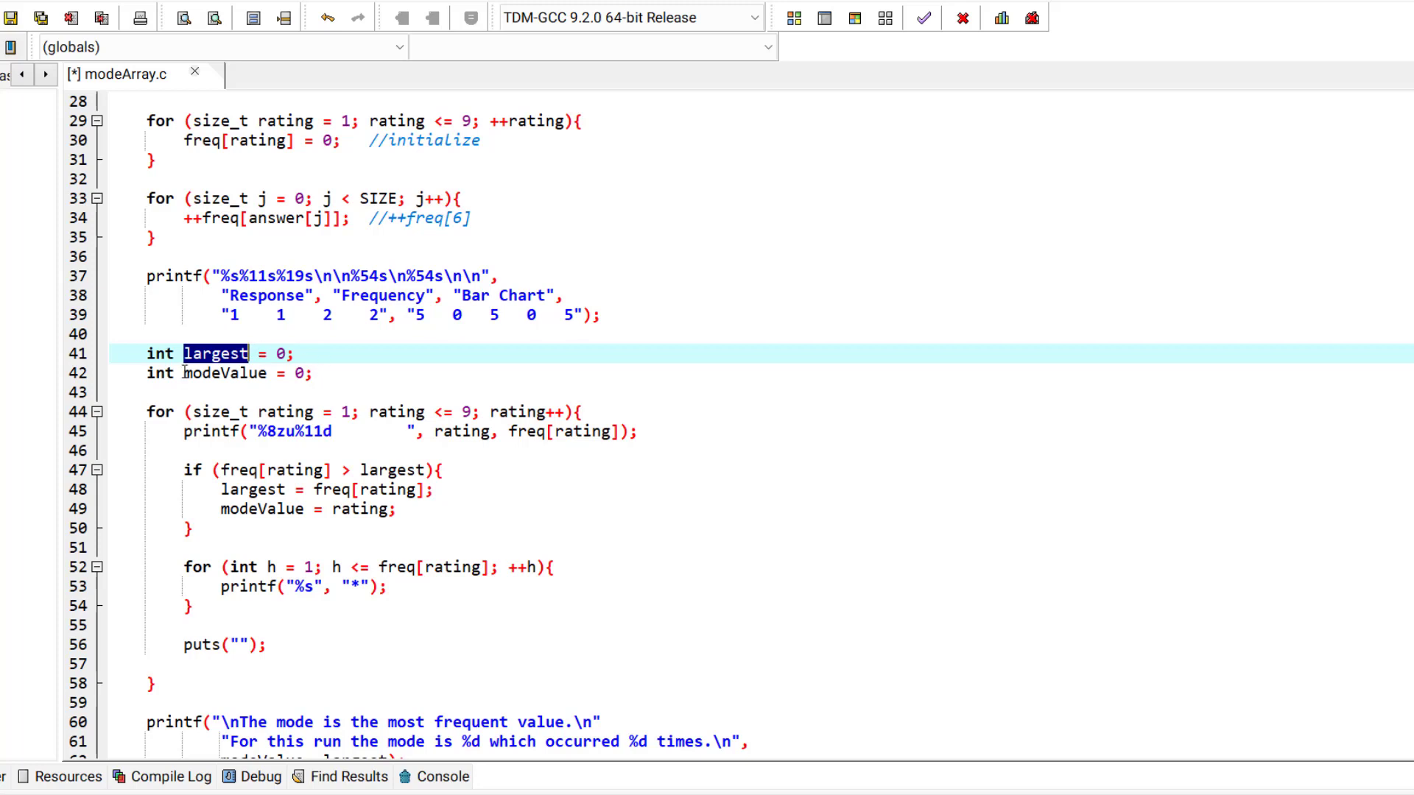
{"action": "double_click", "coordinate": [224, 373]}
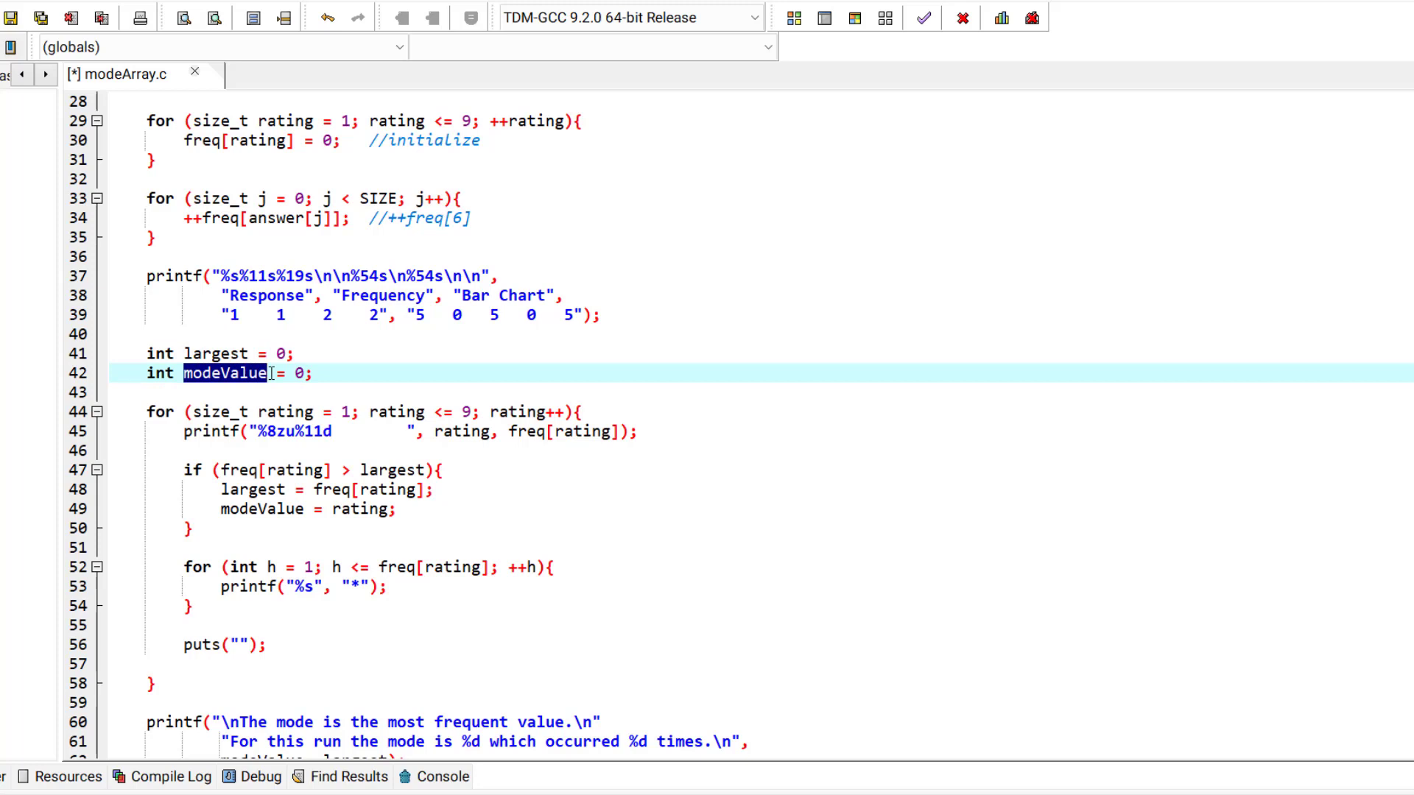
{"action": "mouse_move", "coordinate": [346, 439]}
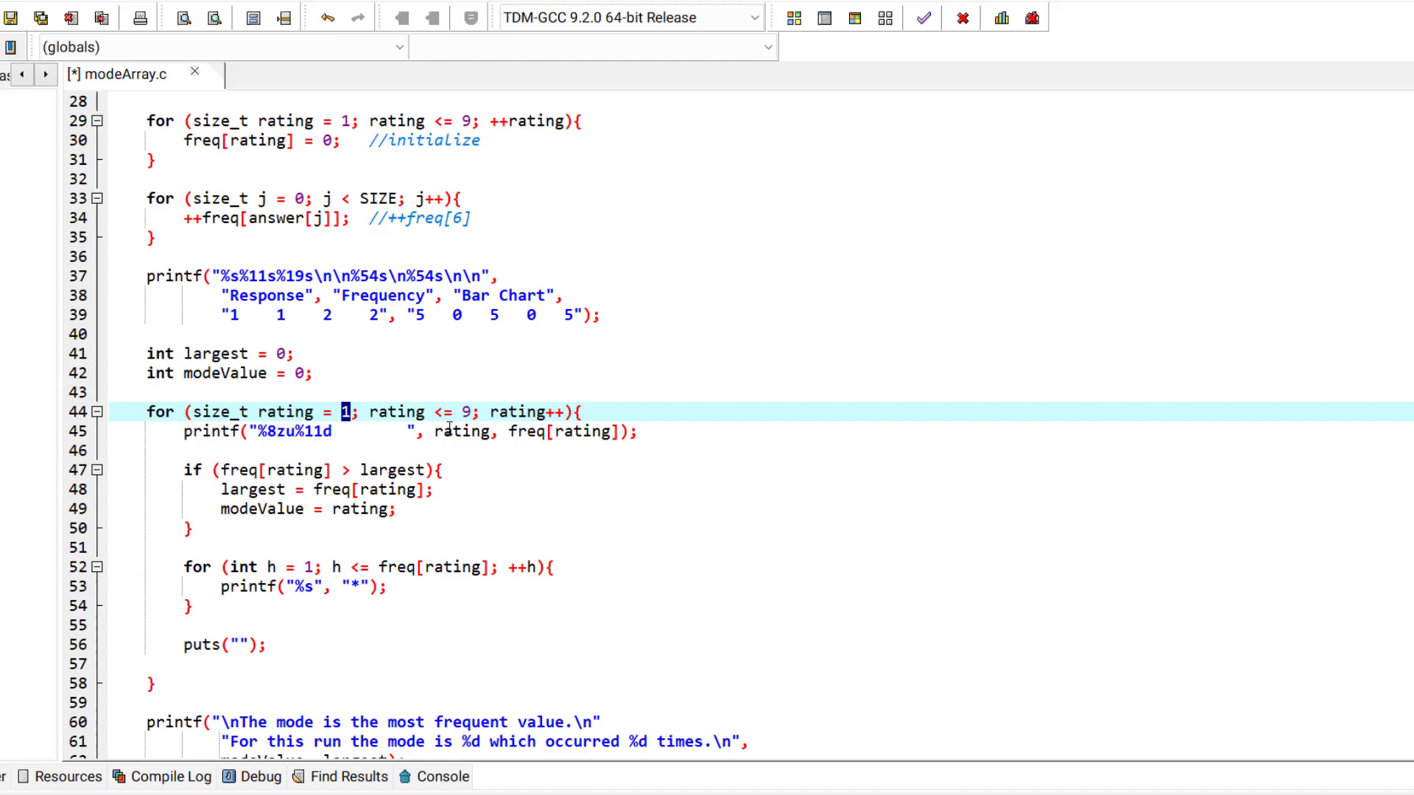
{"action": "left_click", "coordinate": [464, 412]}
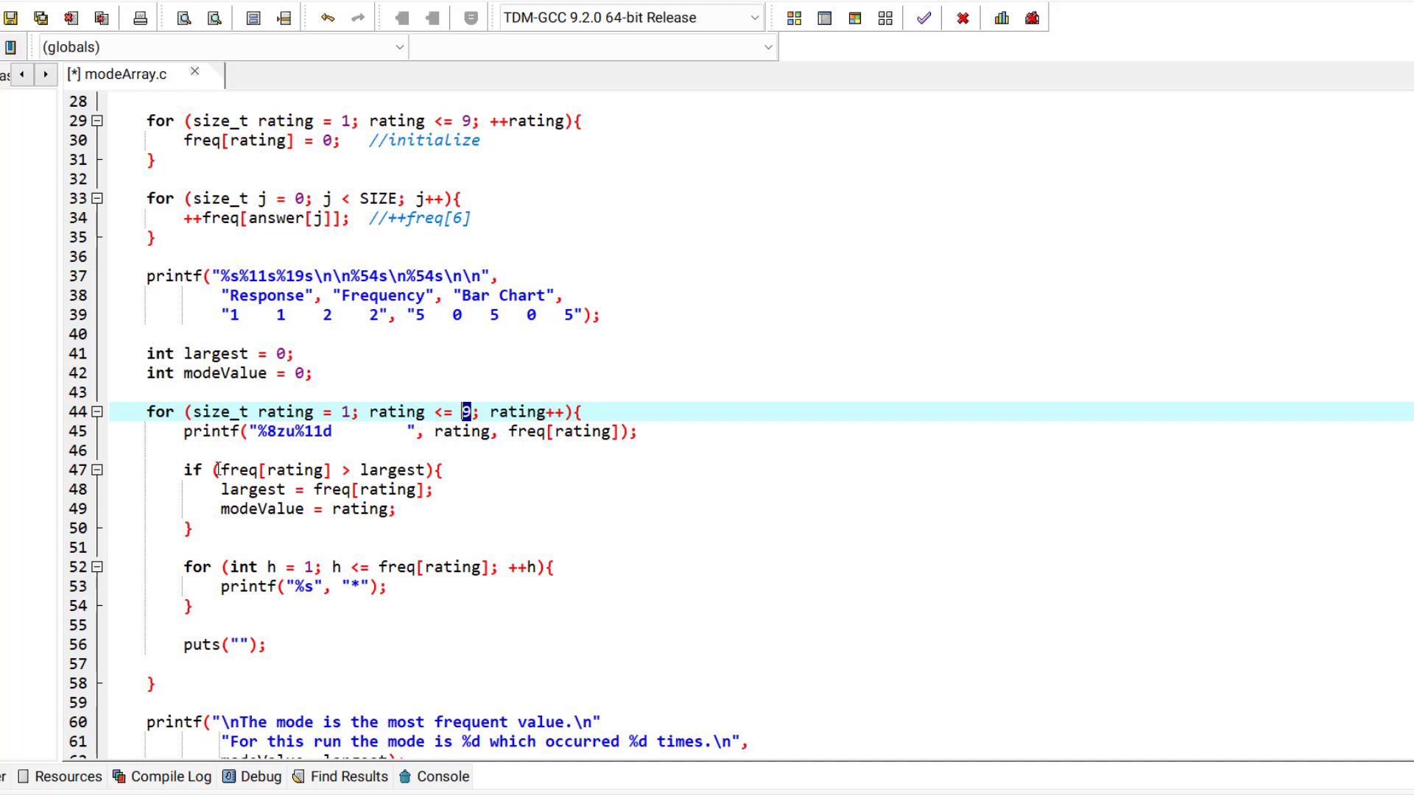
{"action": "double_click", "coordinate": [276, 470]}
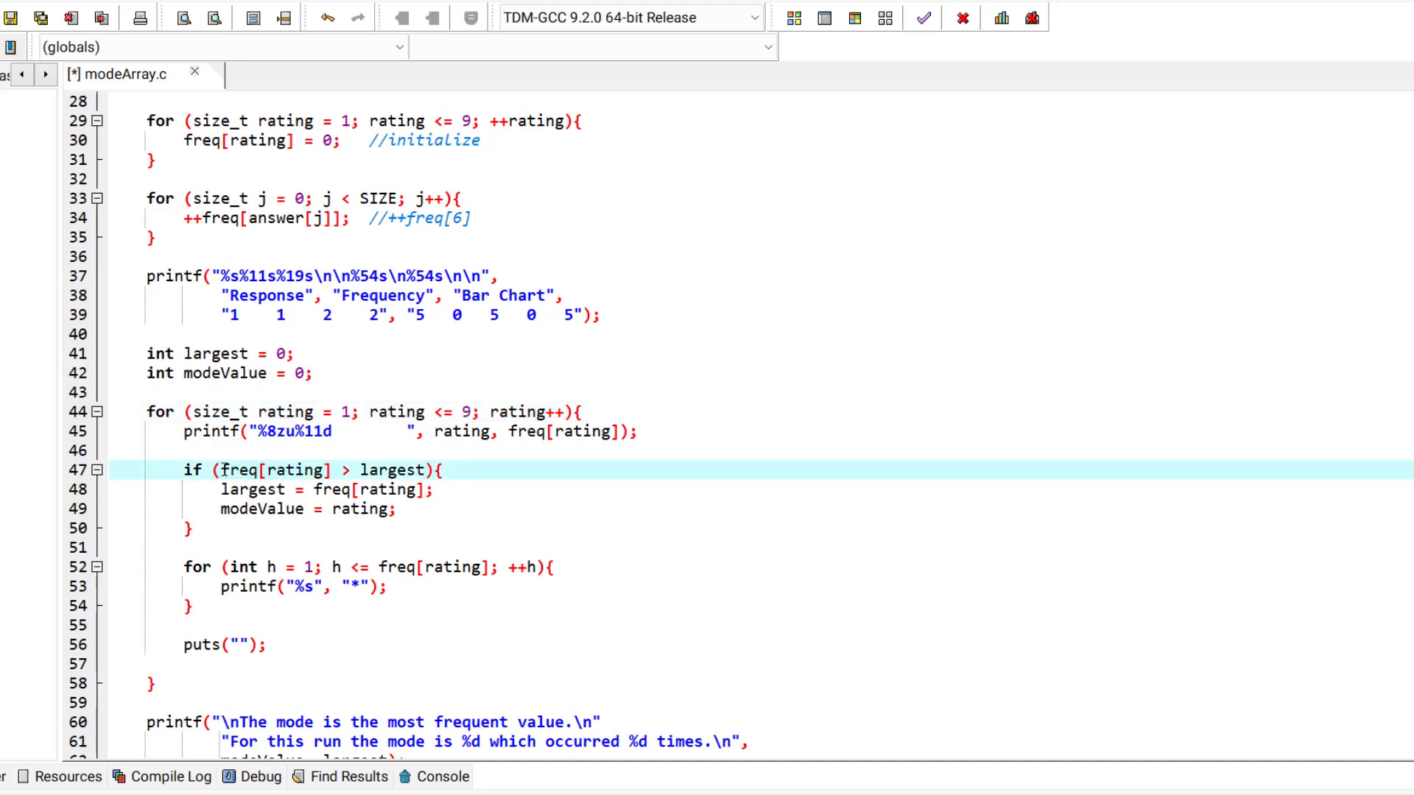
{"action": "double_click", "coordinate": [275, 470]}
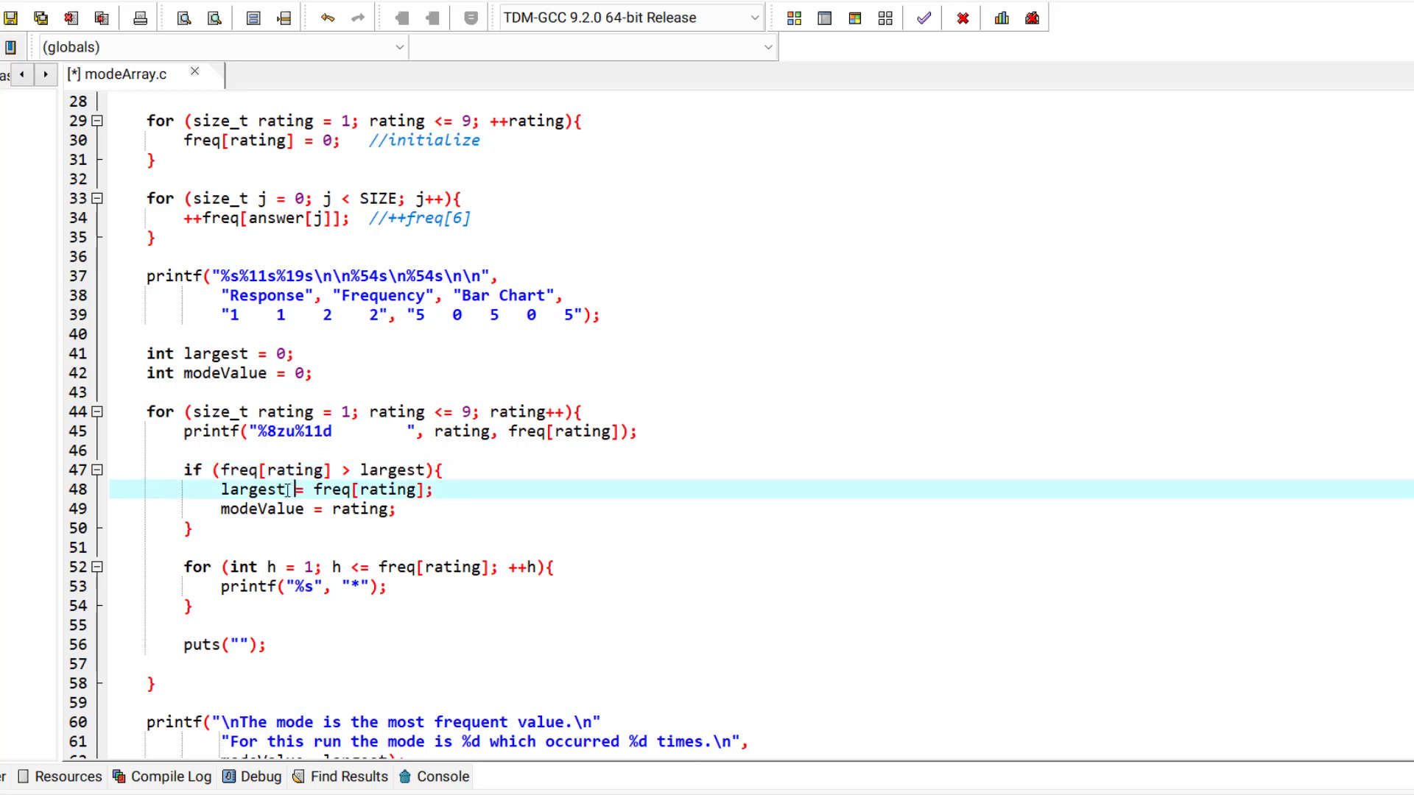
{"action": "double_click", "coordinate": [252, 489]}
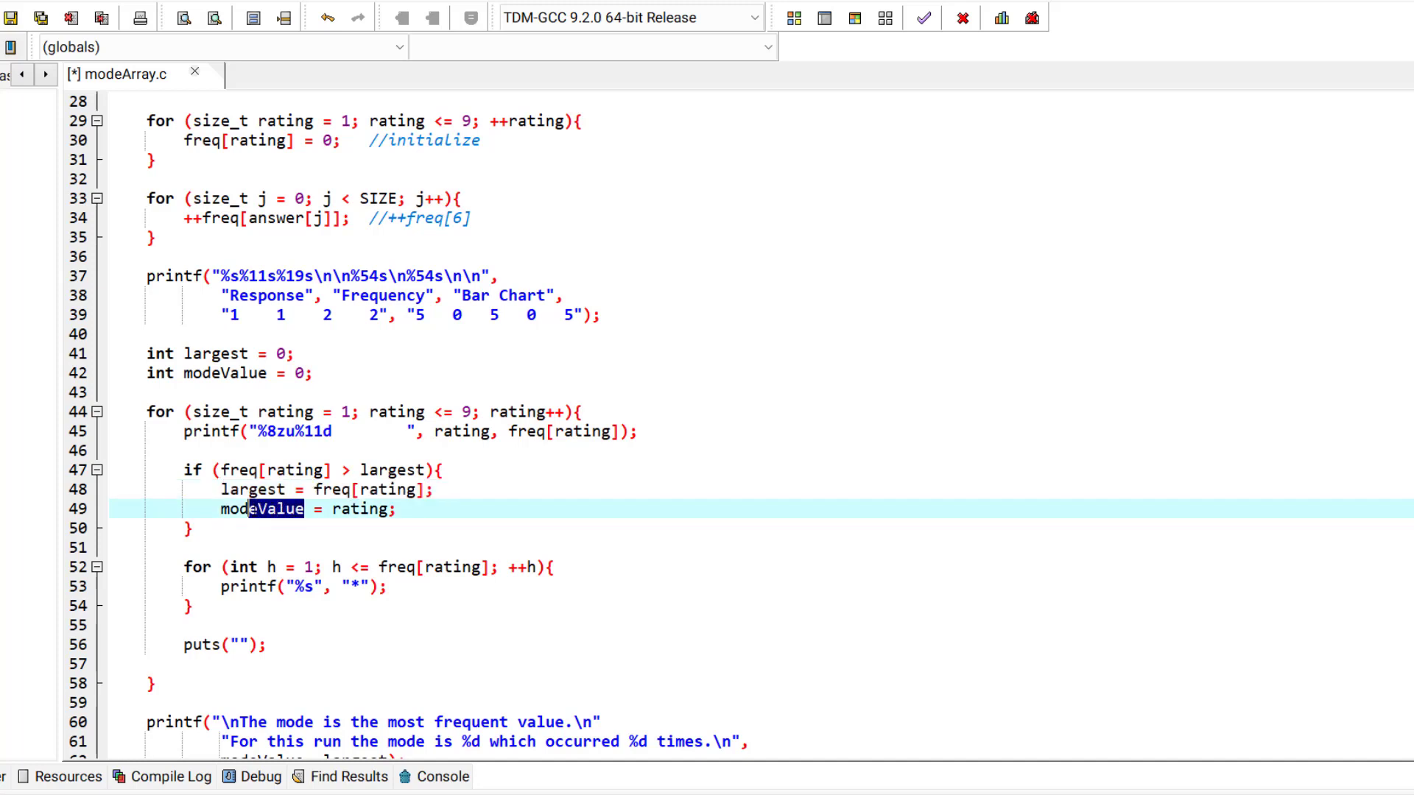
{"action": "double_click", "coordinate": [262, 508]}
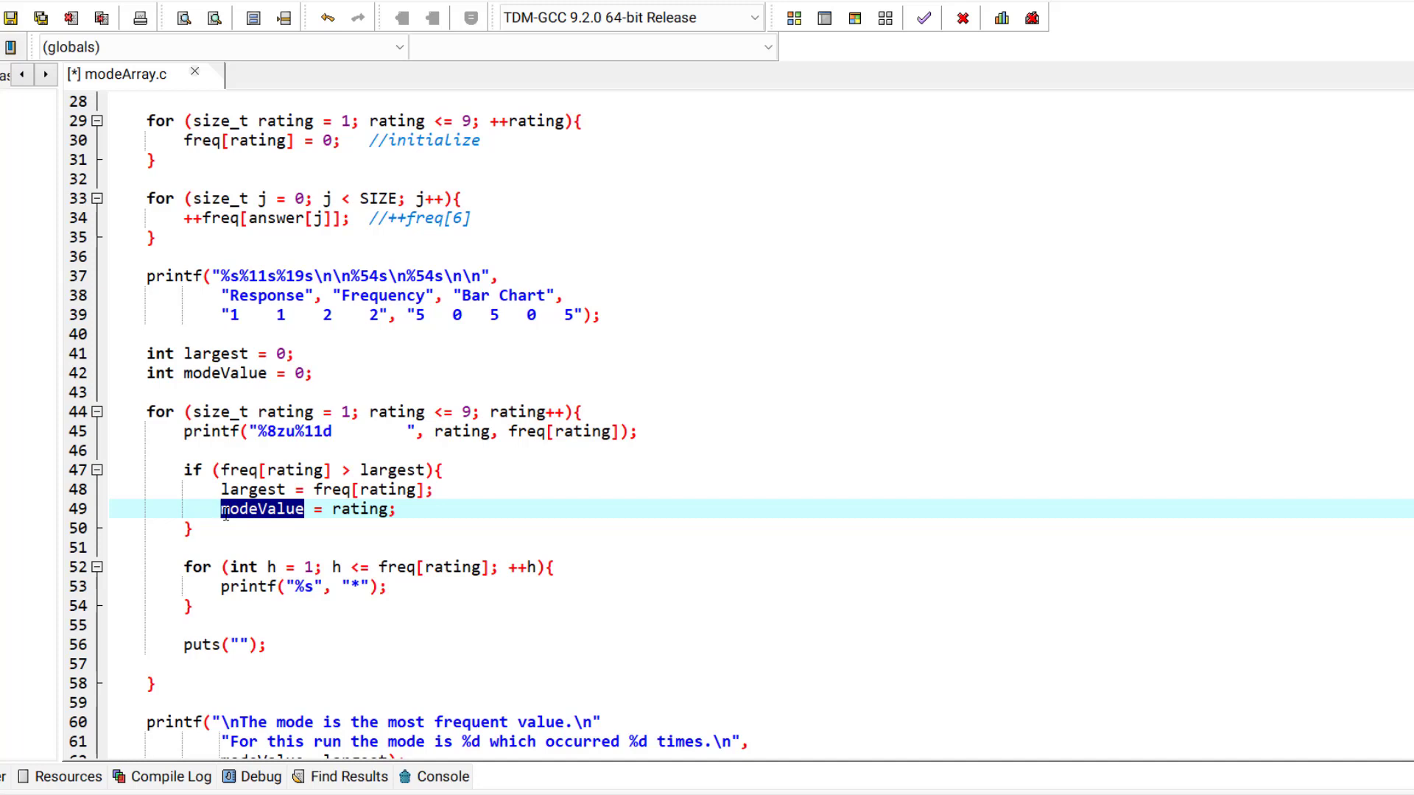
{"action": "left_click", "coordinate": [335, 510]}
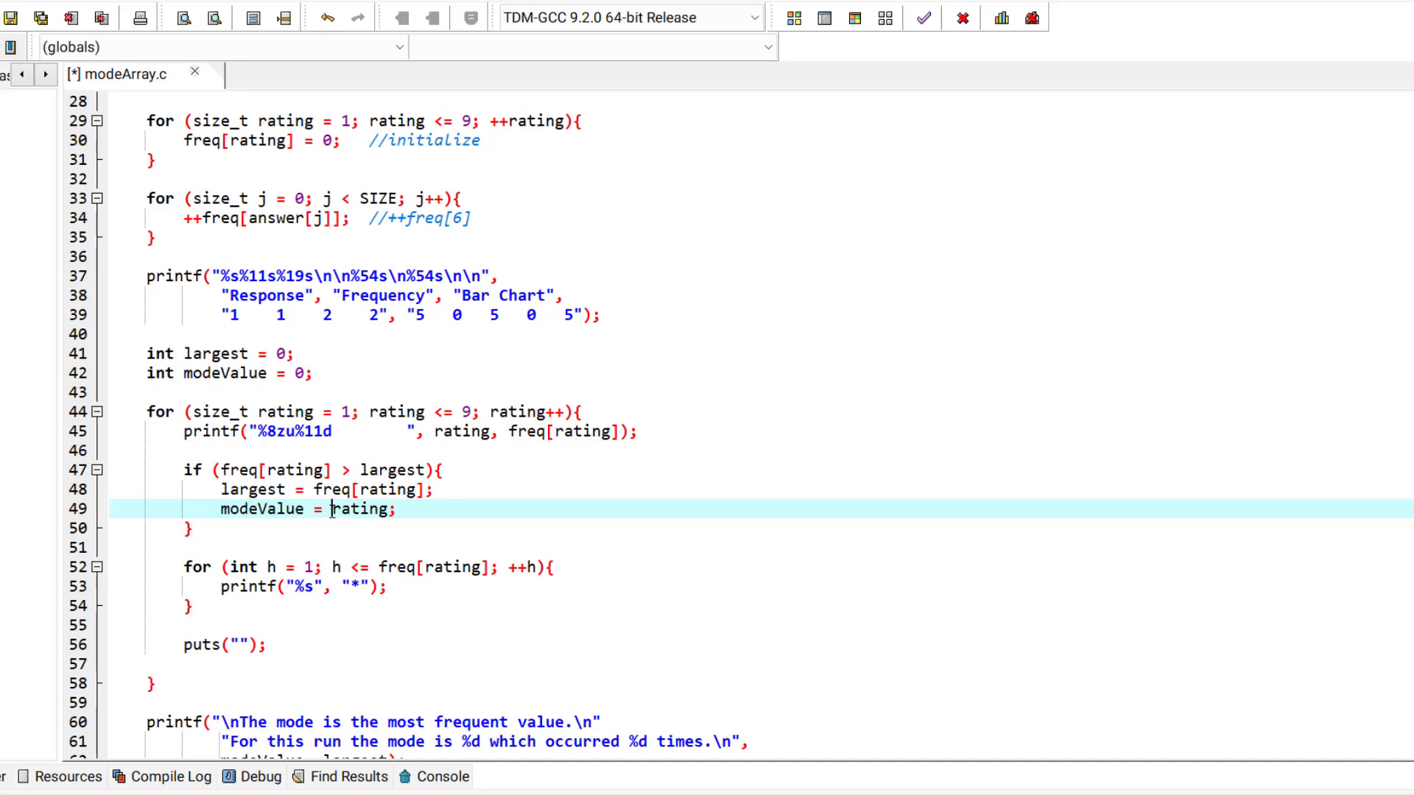
{"action": "double_click", "coordinate": [360, 508]}
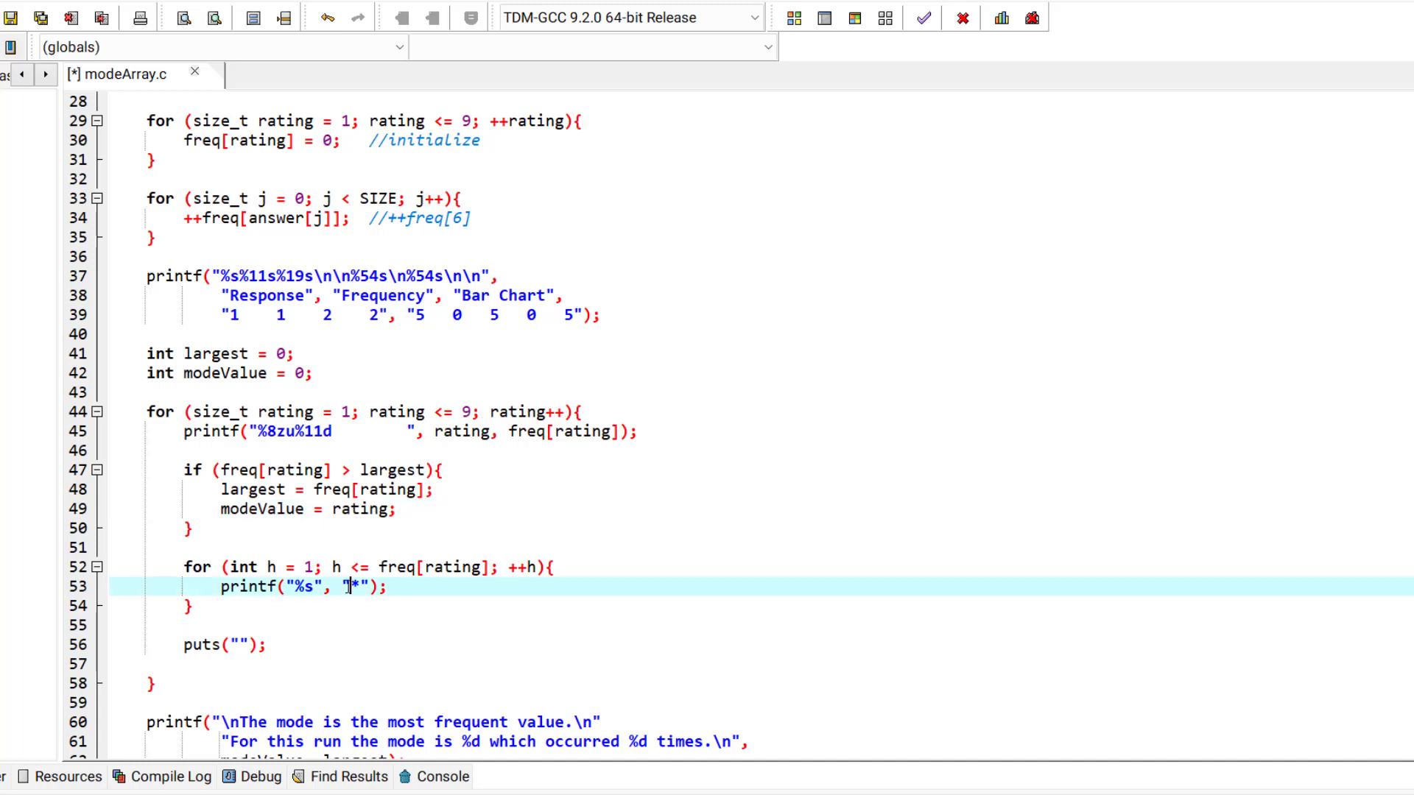
{"action": "double_click", "coordinate": [353, 588]}
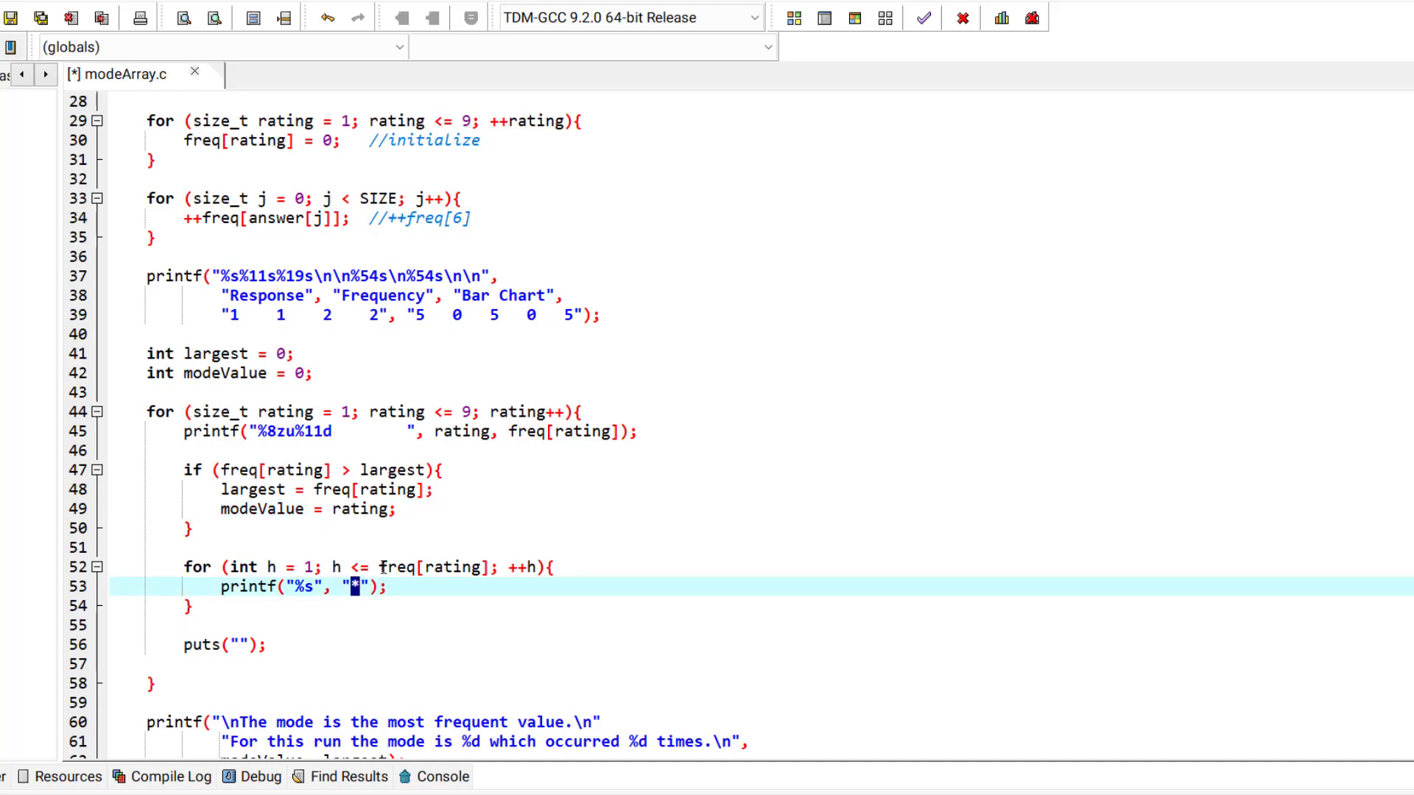
{"action": "double_click", "coordinate": [432, 567]}
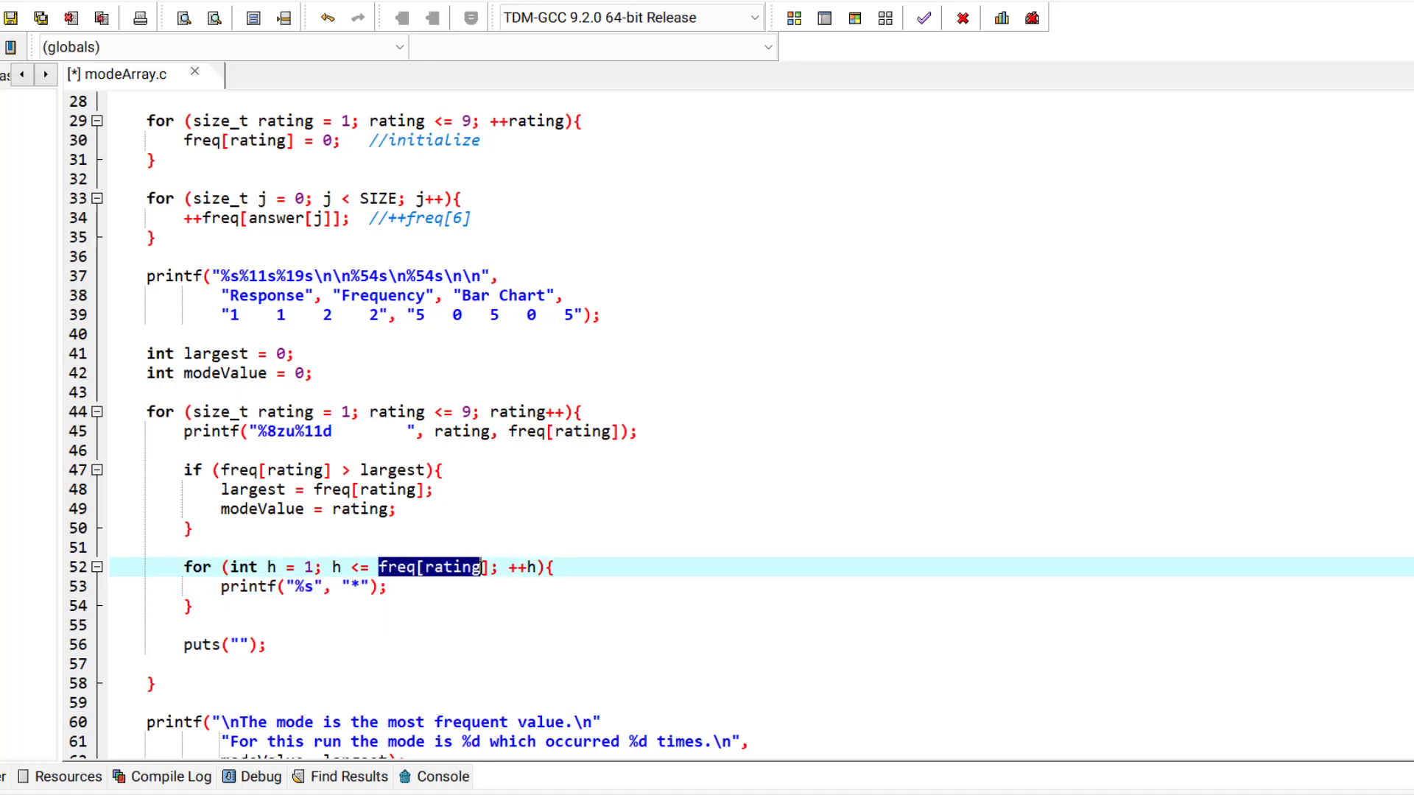
{"action": "scroll", "scroll_direction": "down", "scroll_amount": 3}
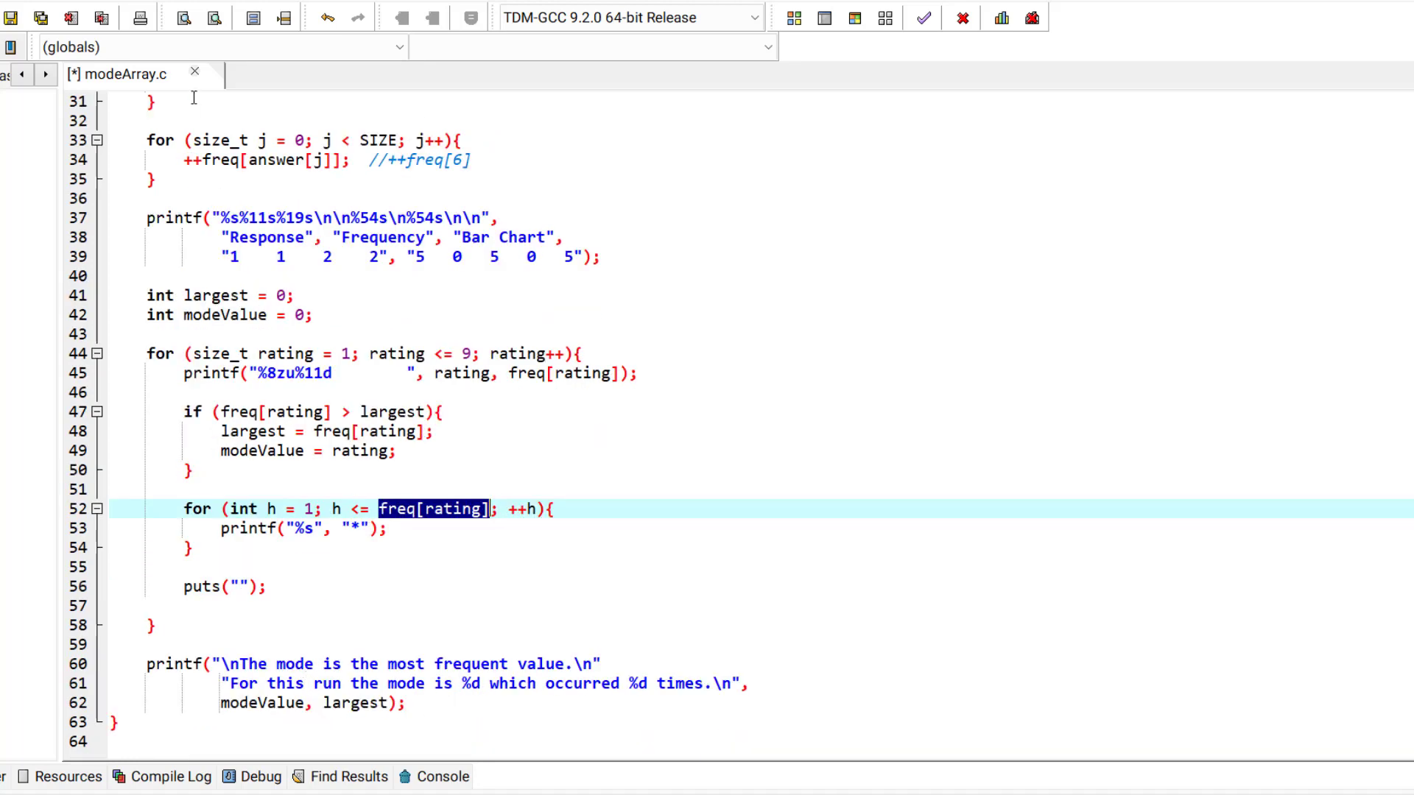
Compile and run modeArray.c to show frequencies, asterisk bar chart and mode 8 occurring 27 times
{"action": "left_click", "coordinate": [920, 16]}
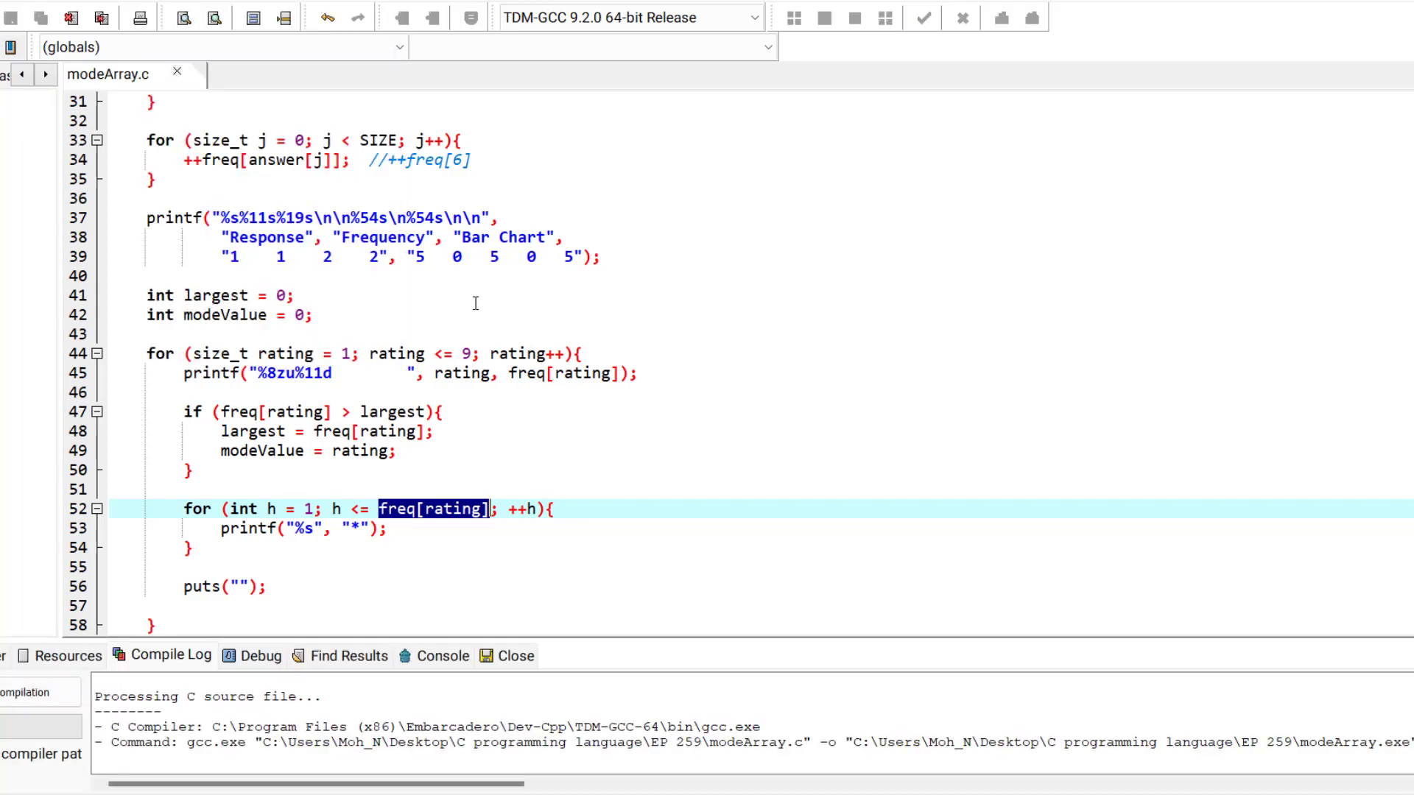
{"action": "left_click", "coordinate": [922, 16]}
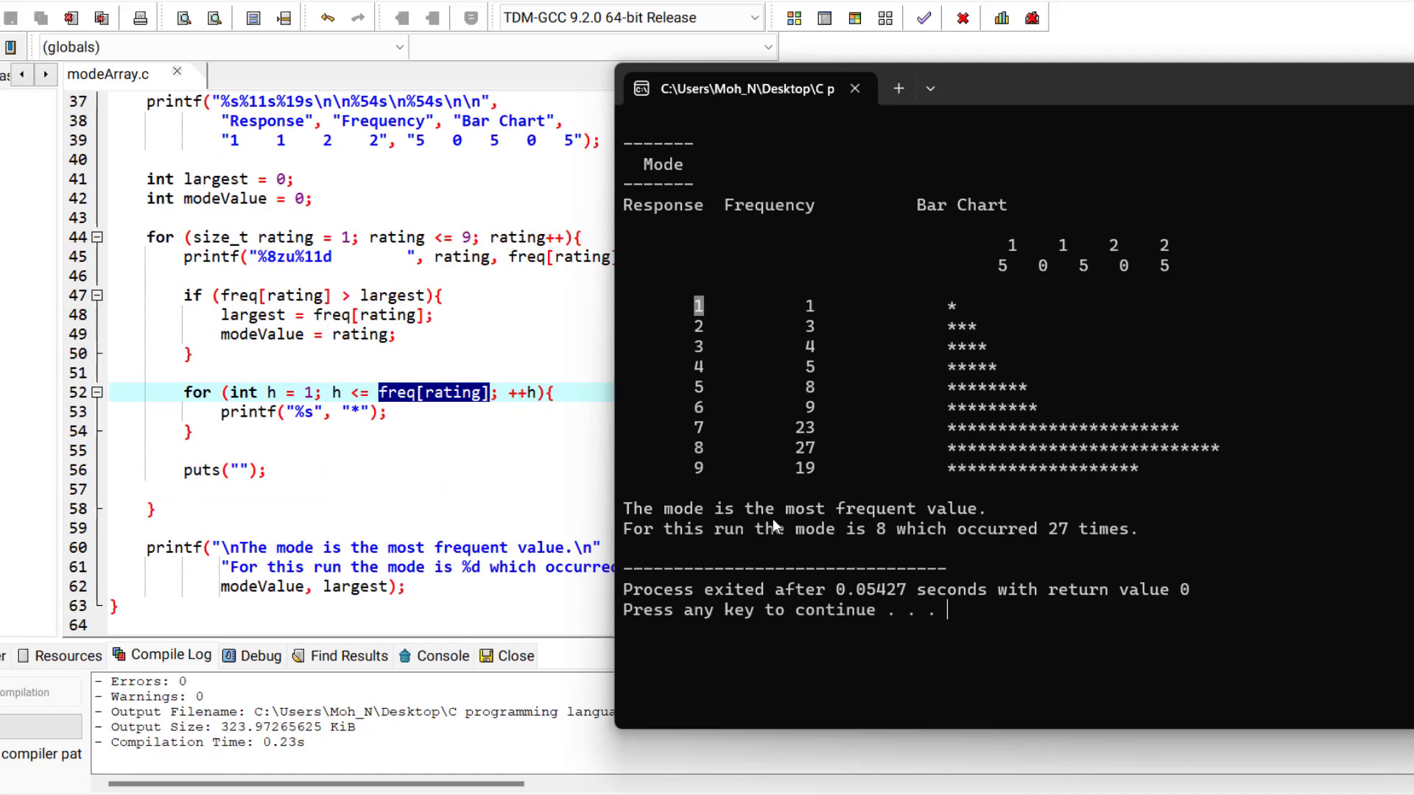
{"action": "mouse_move", "coordinate": [963, 519]}
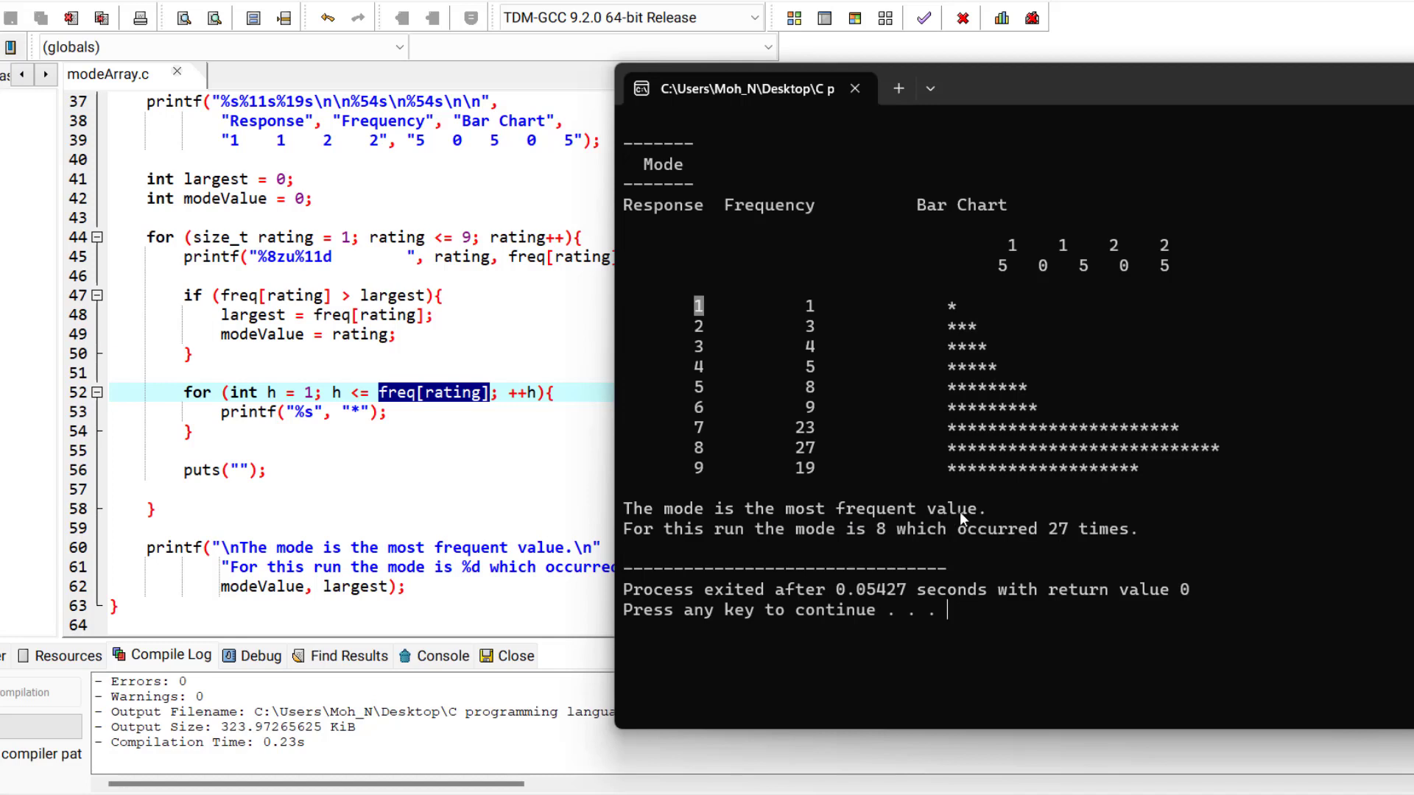
{"action": "mouse_move", "coordinate": [831, 548]}
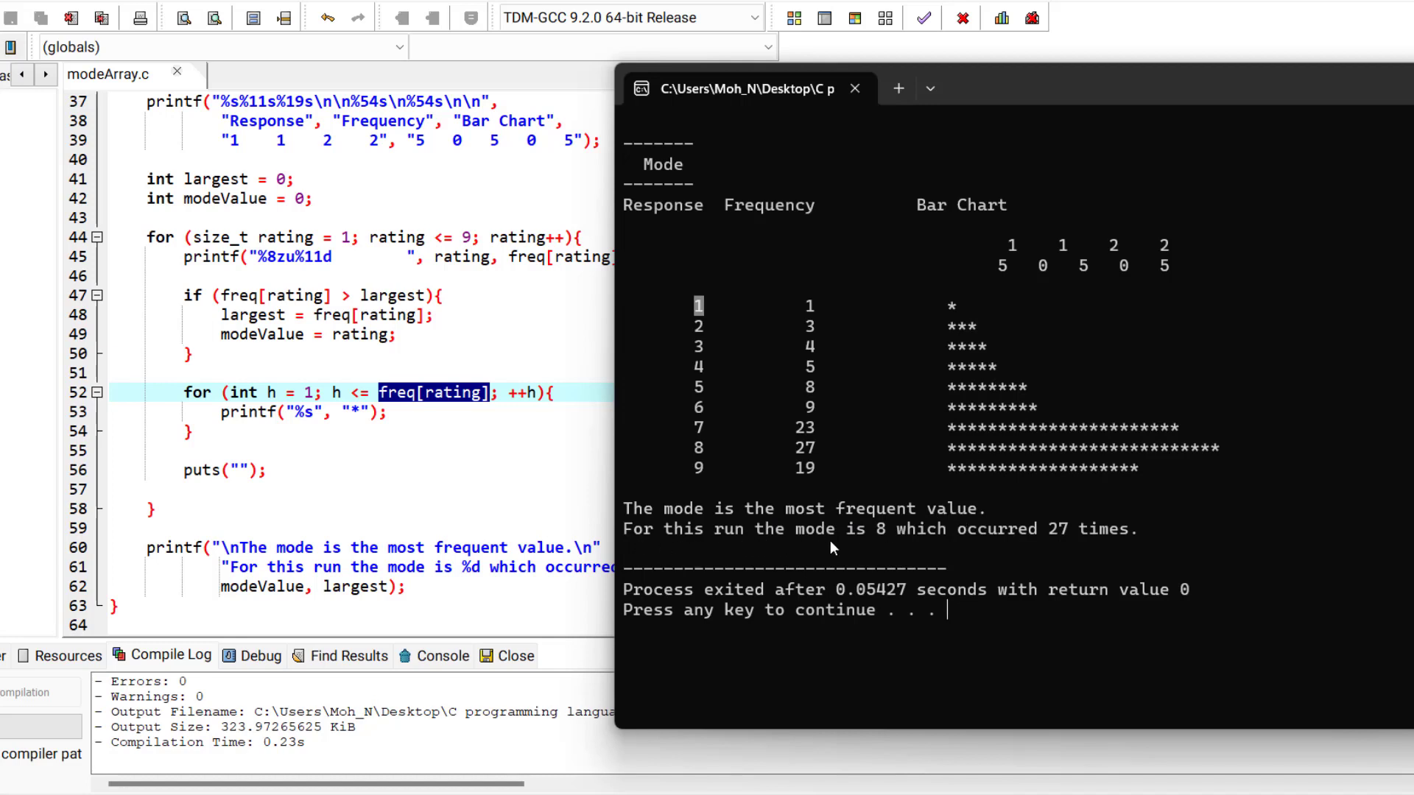
{"action": "mouse_move", "coordinate": [1074, 539]}
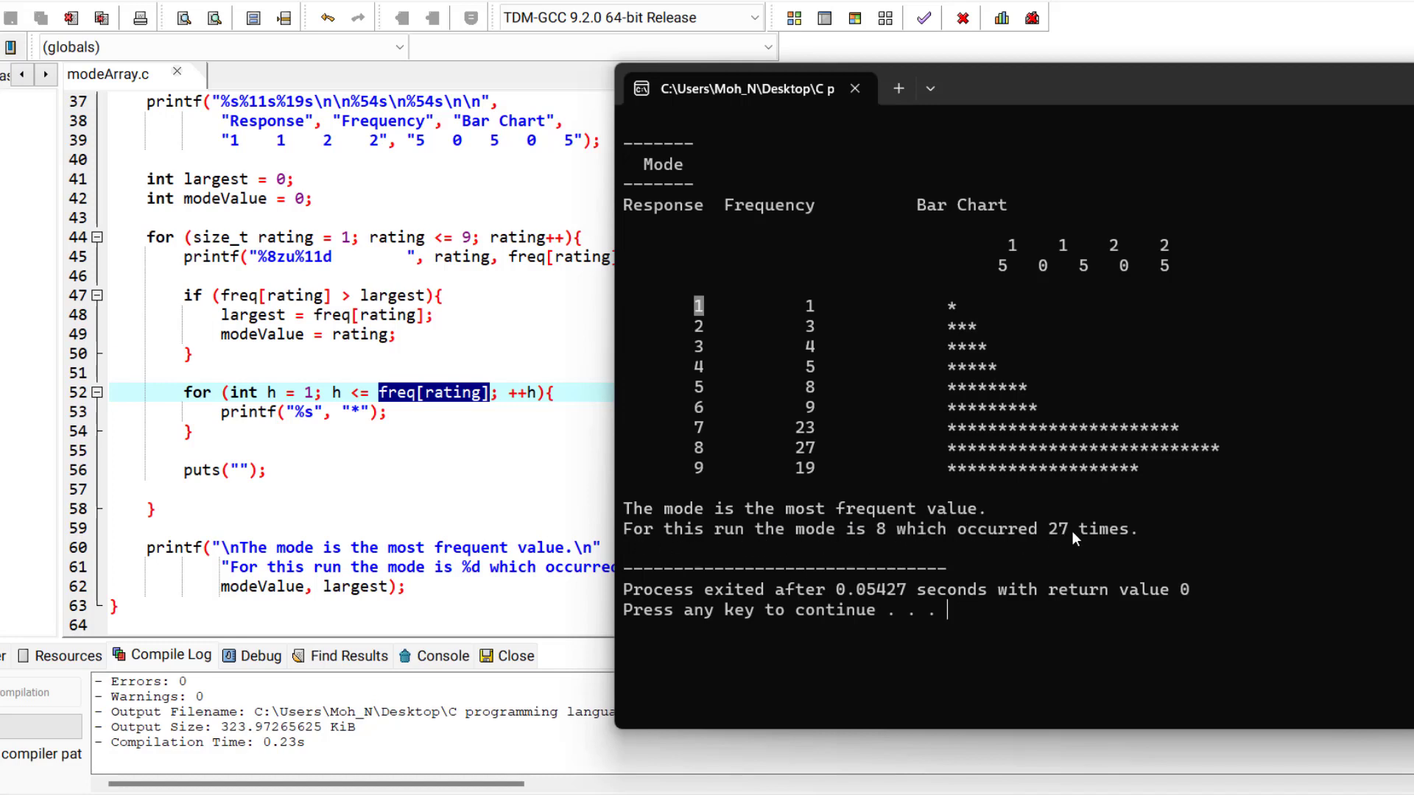
{"action": "mouse_move", "coordinate": [1053, 544]}
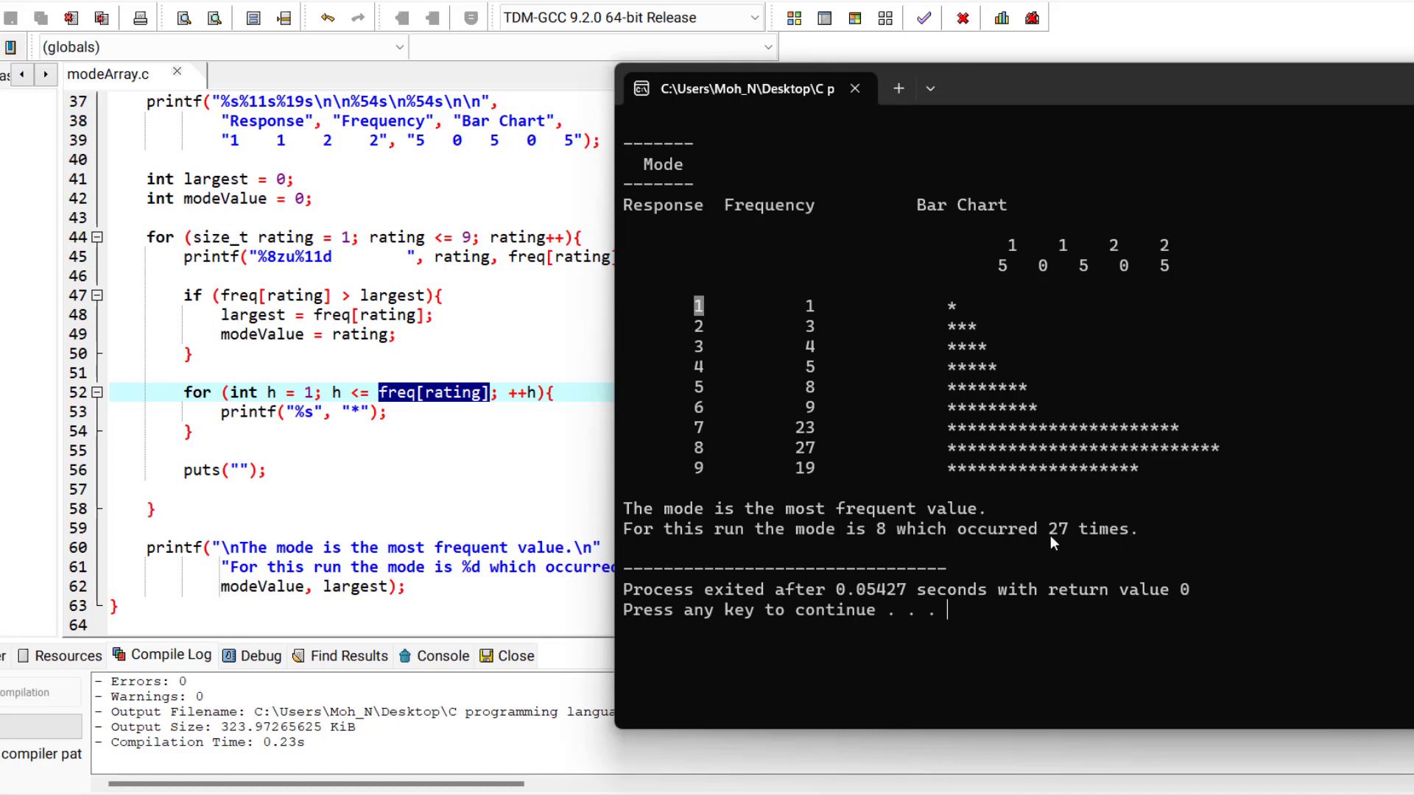
{"action": "mouse_move", "coordinate": [866, 526]}
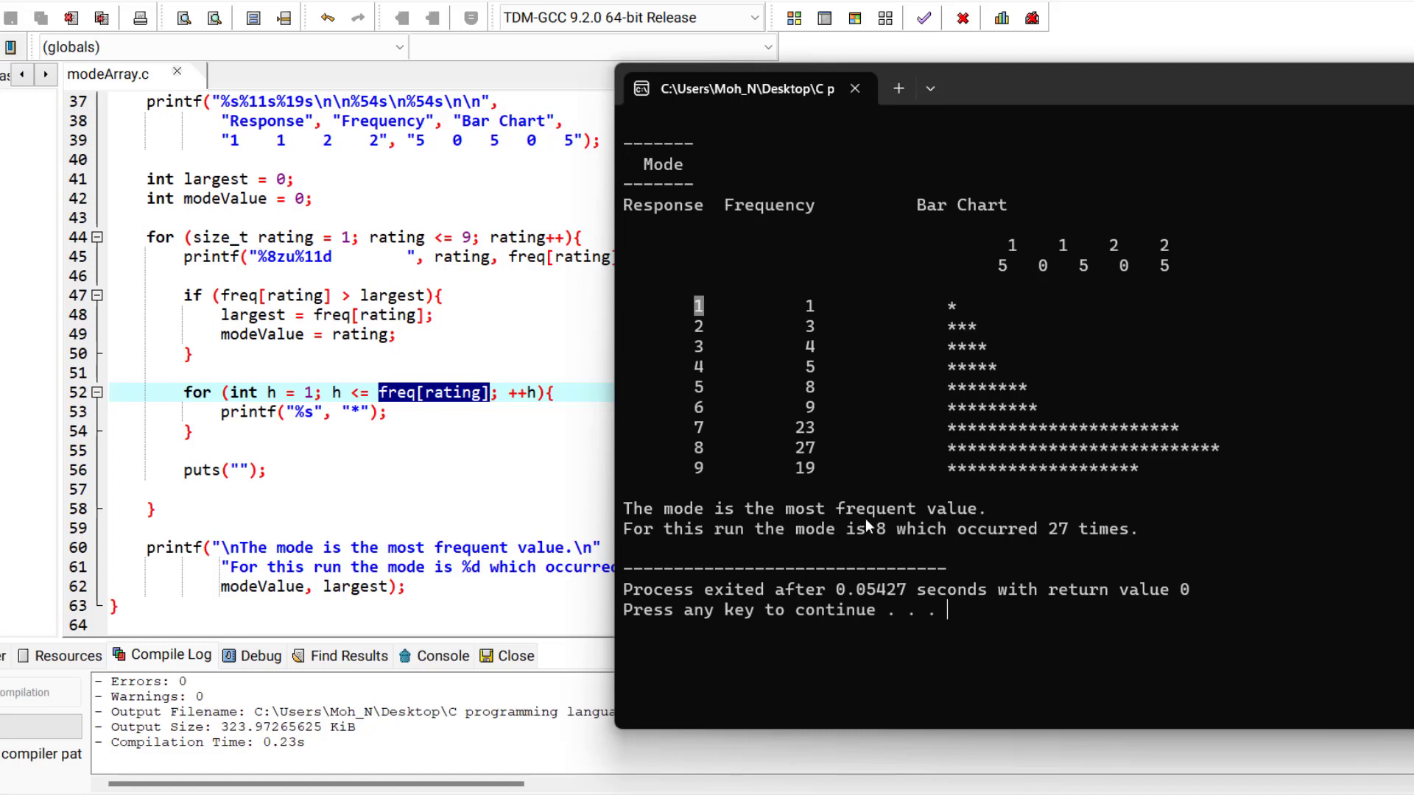
{"action": "mouse_move", "coordinate": [894, 412]}
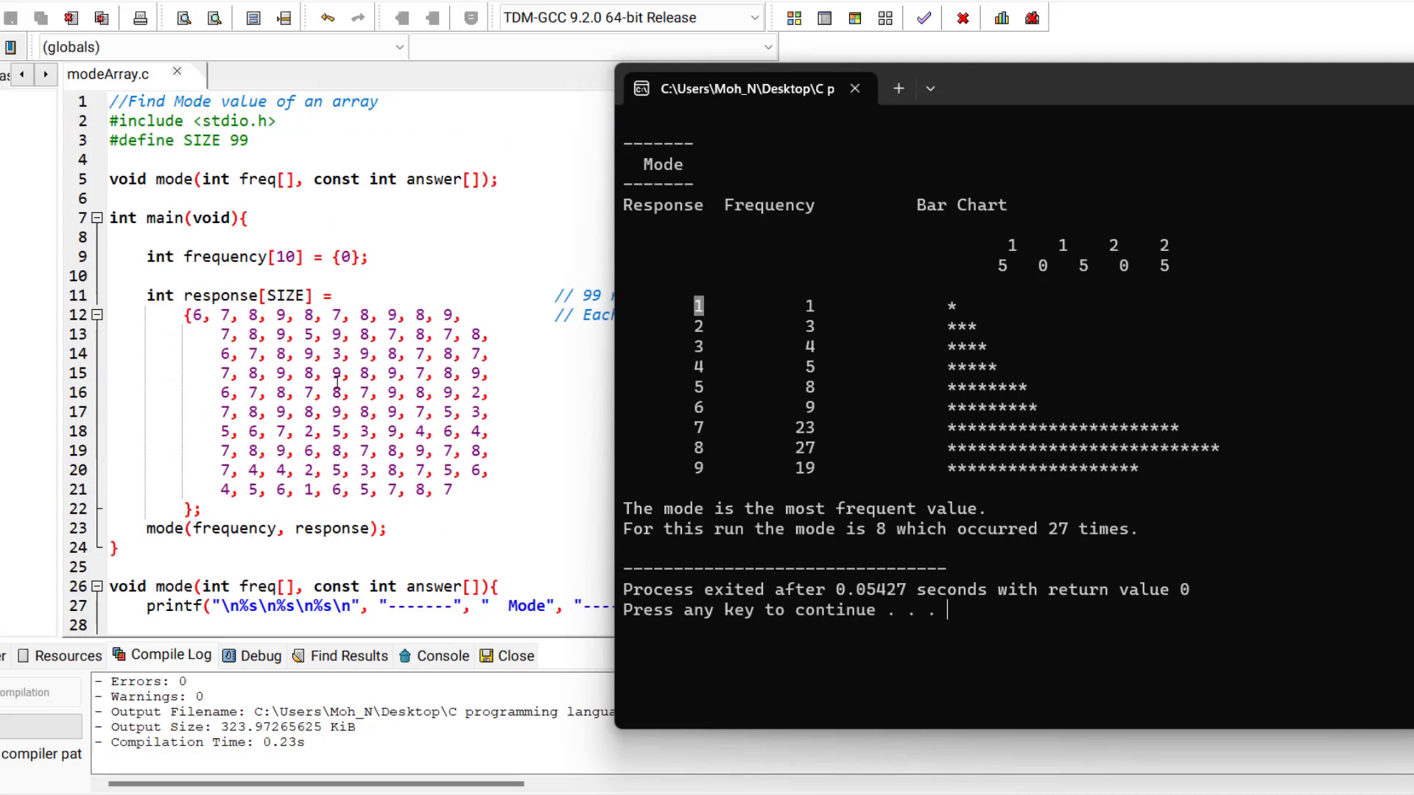
{"action": "mouse_move", "coordinate": [881, 492]}
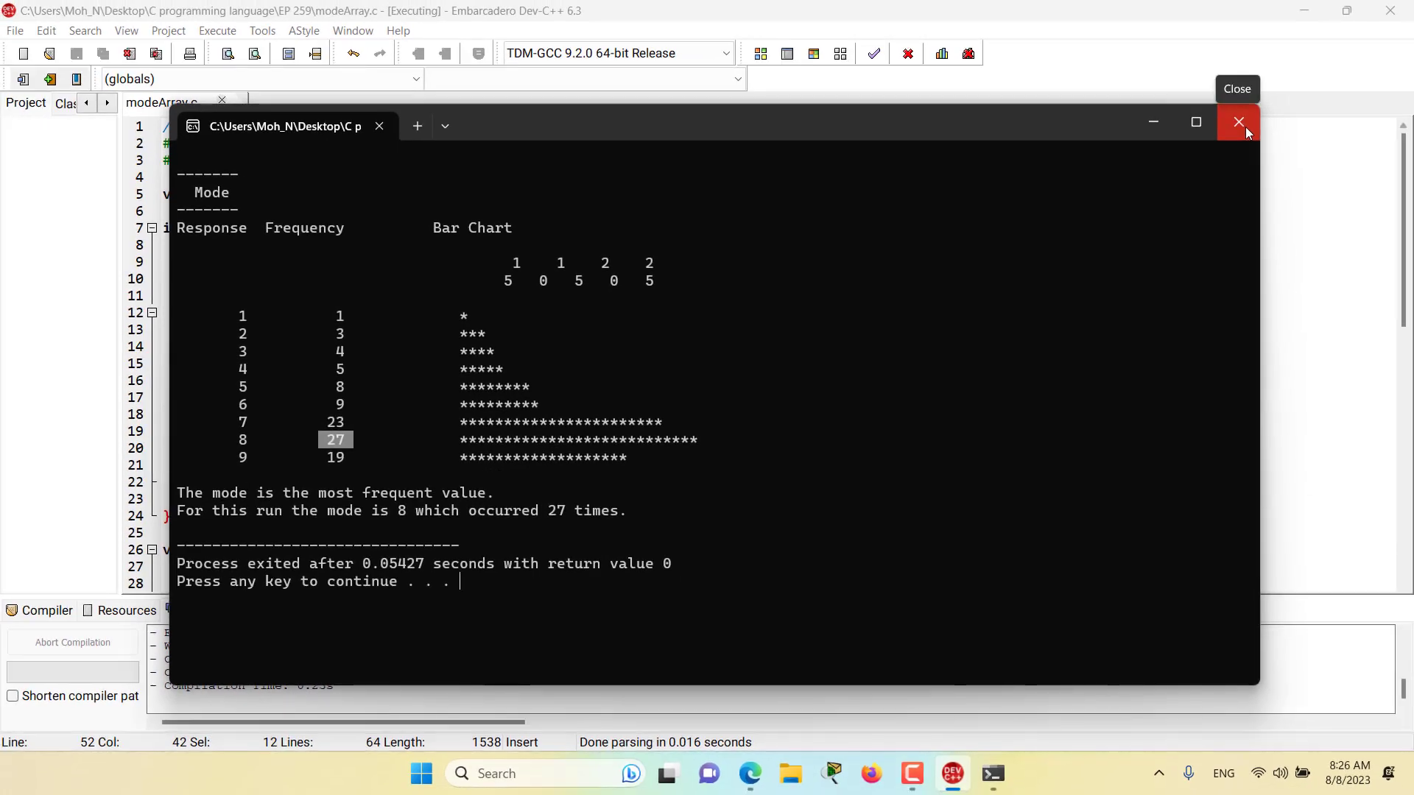
{"action": "mouse_move", "coordinate": [1239, 122]}
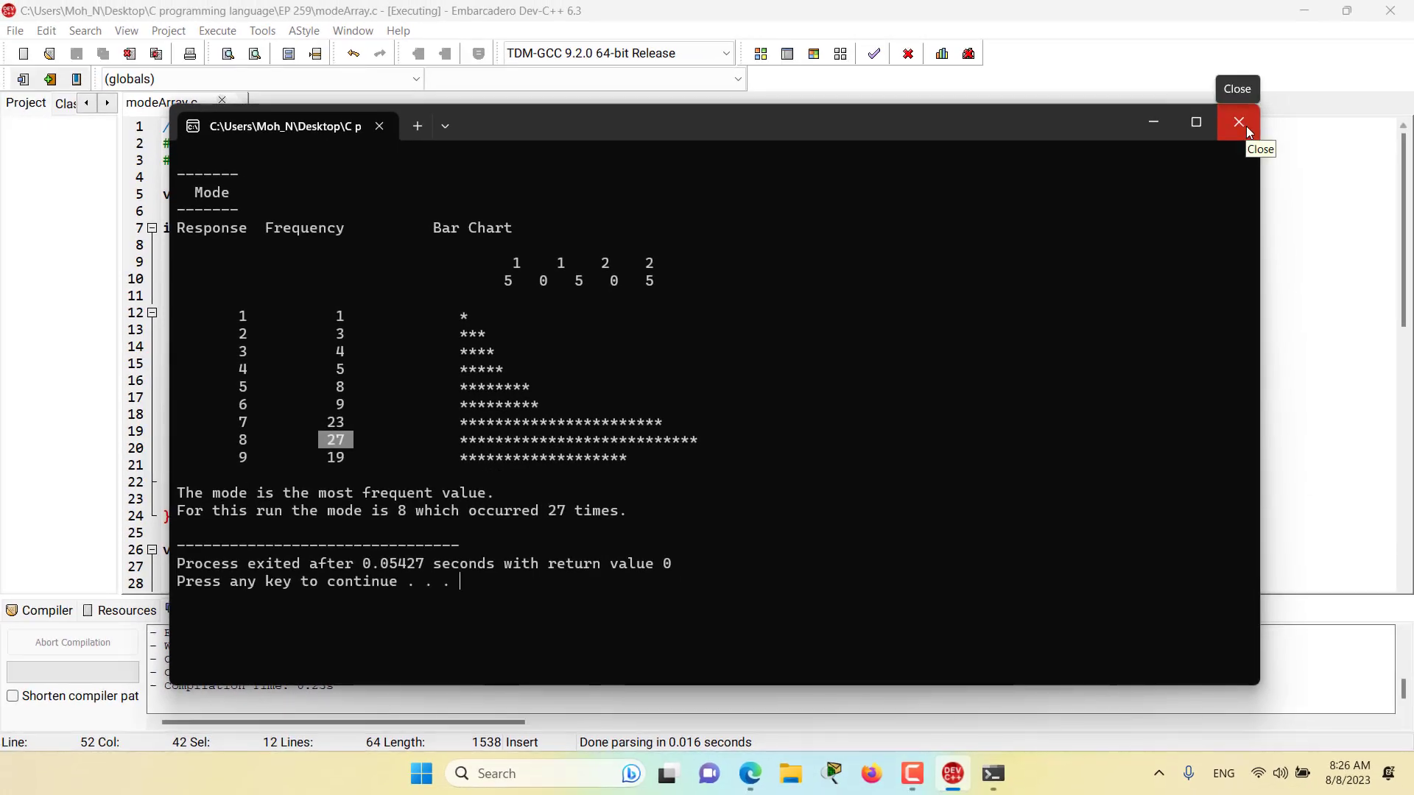